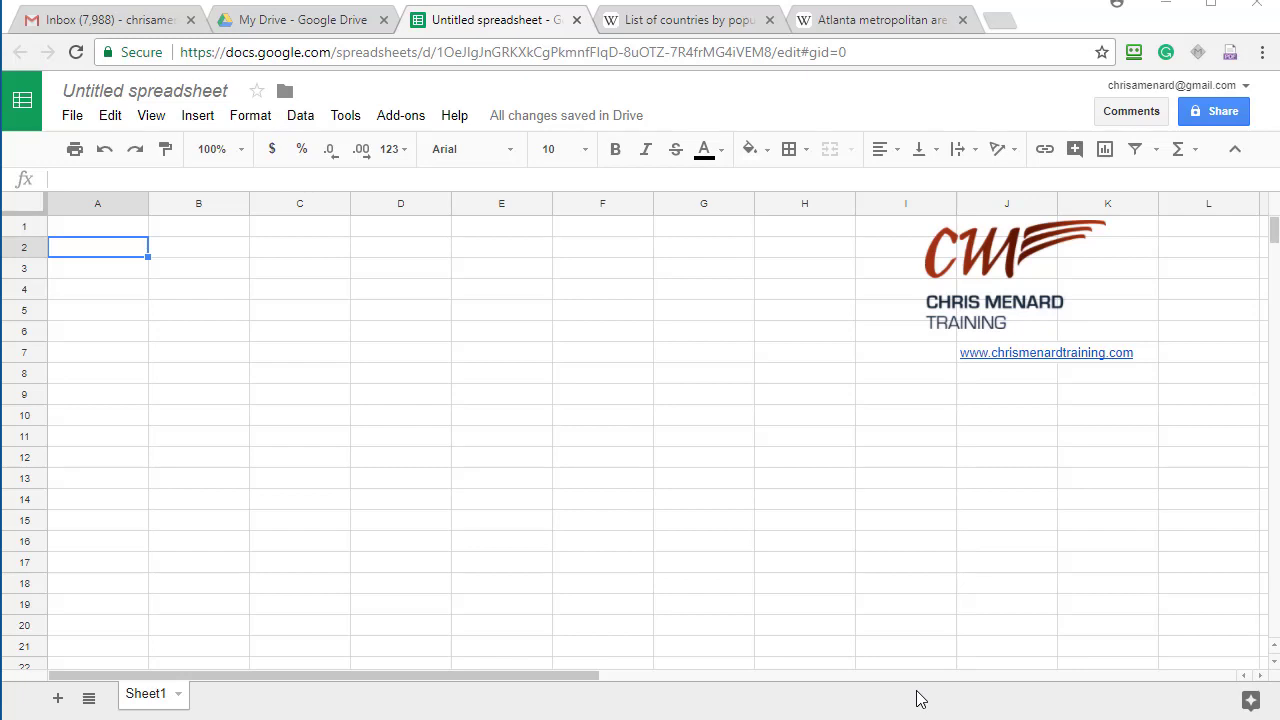
{"action": "mouse_move", "coordinate": [723, 610]}
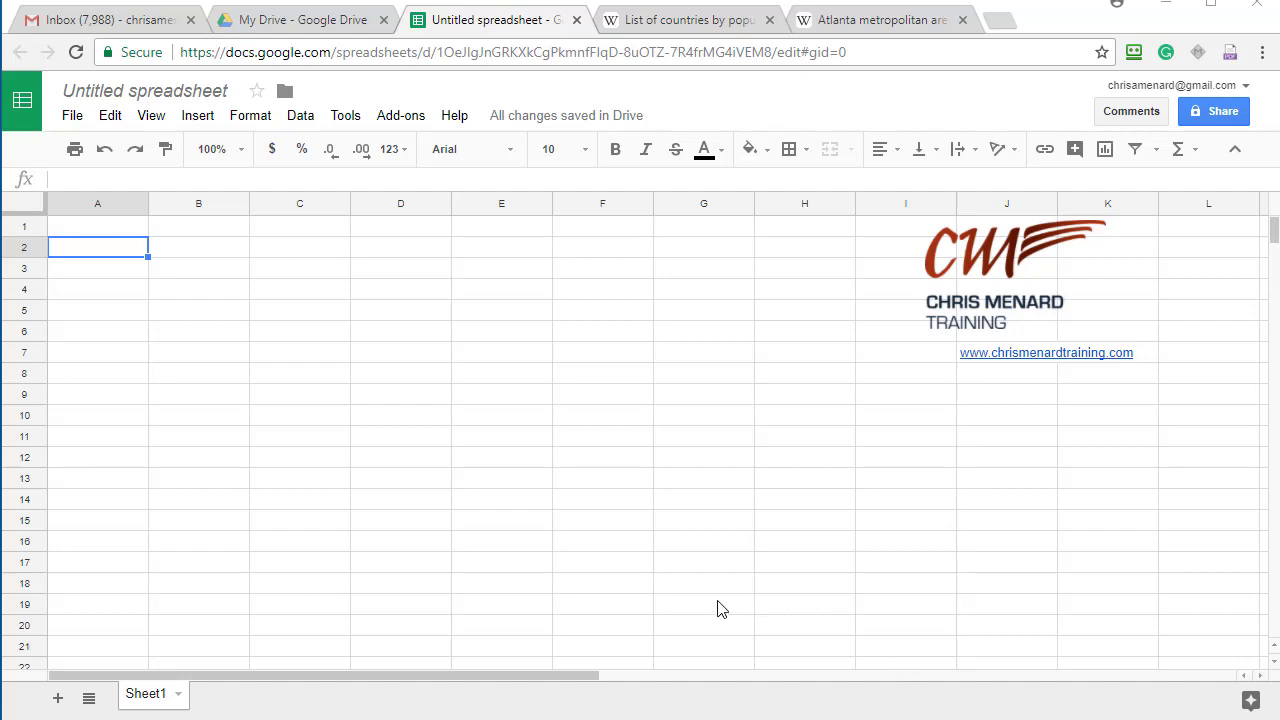
{"action": "mouse_move", "coordinate": [624, 583]}
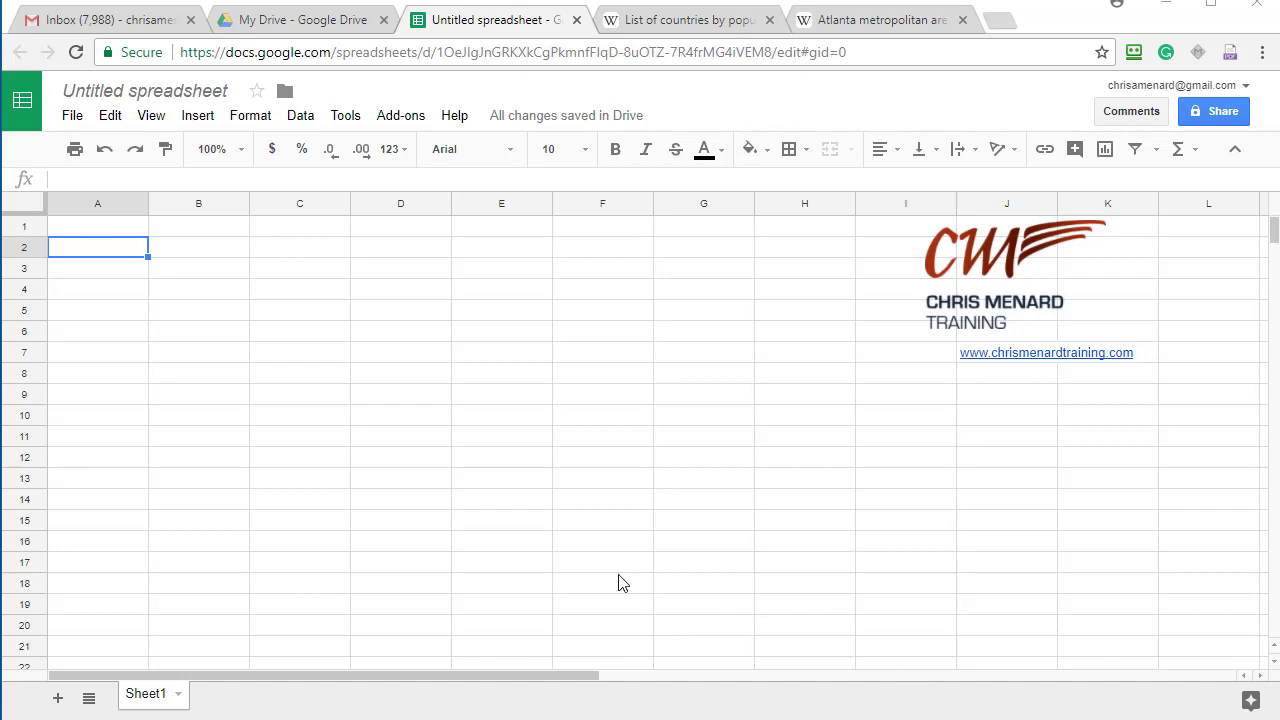
- Switch to the Wikipedia 'List of countries by population' tab
{"action": "left_click", "coordinate": [687, 20]}
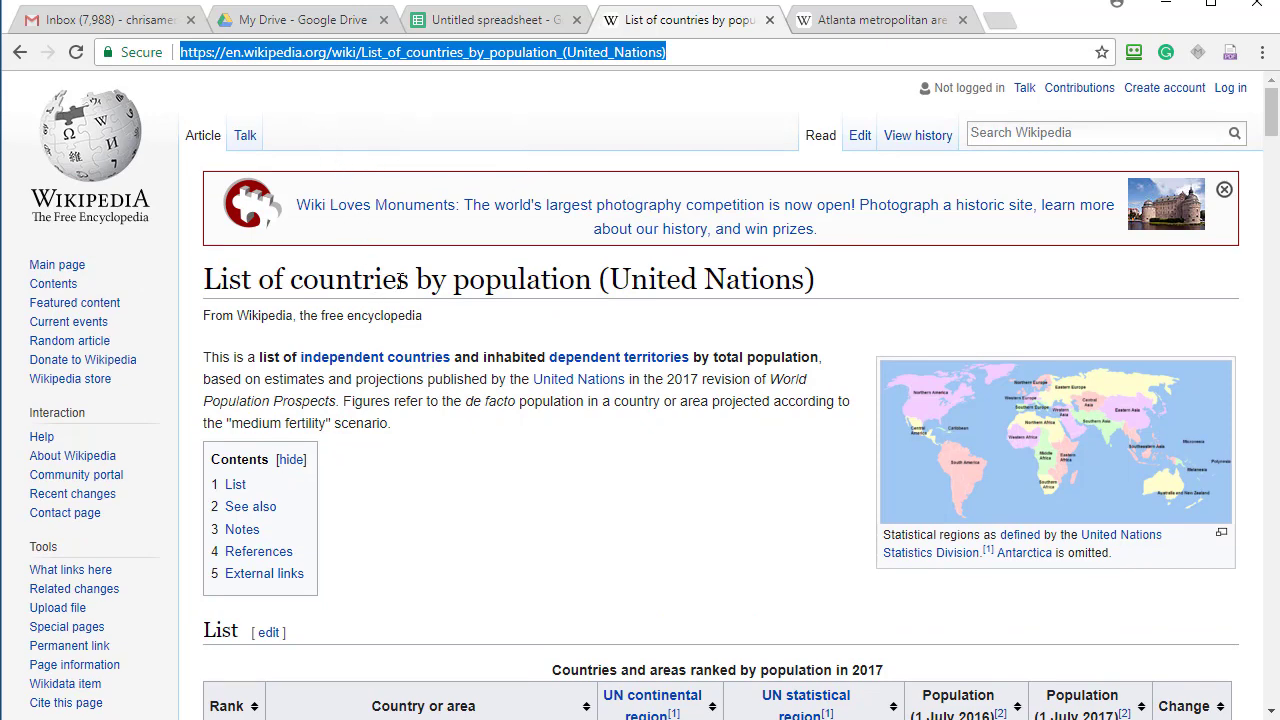
{"action": "mouse_move", "coordinate": [446, 196]}
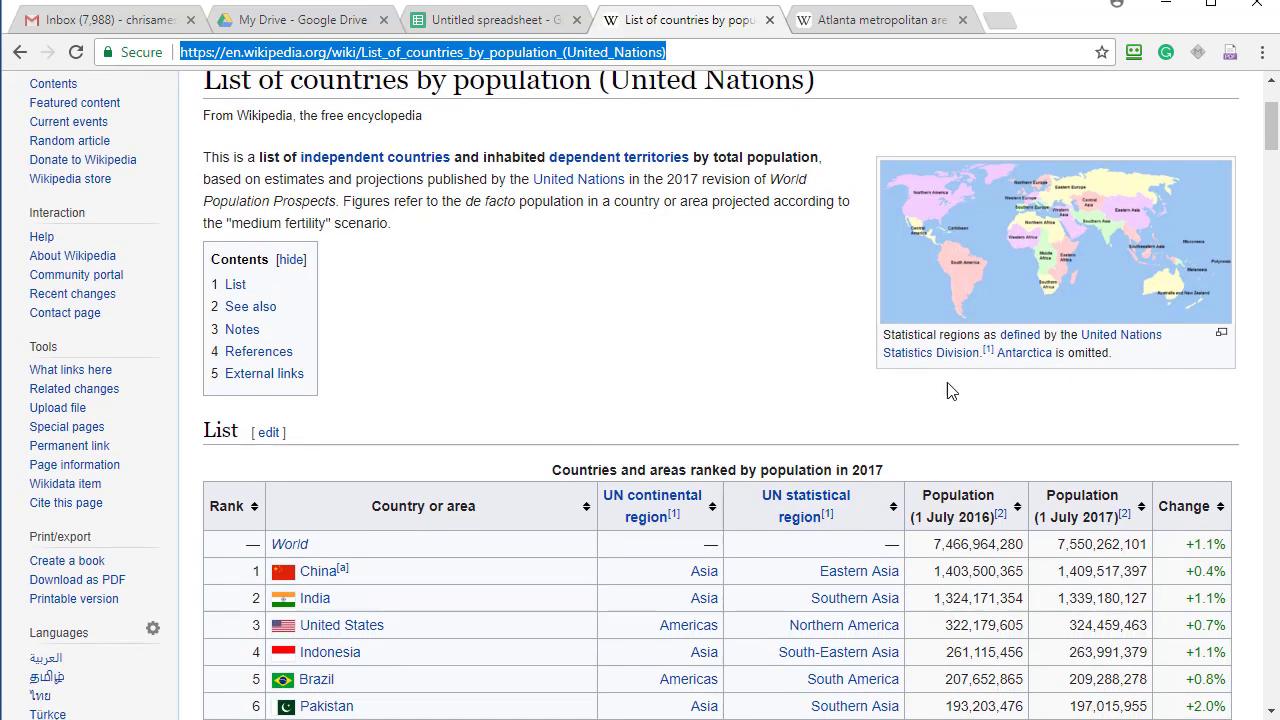
{"action": "mouse_move", "coordinate": [1024, 353]}
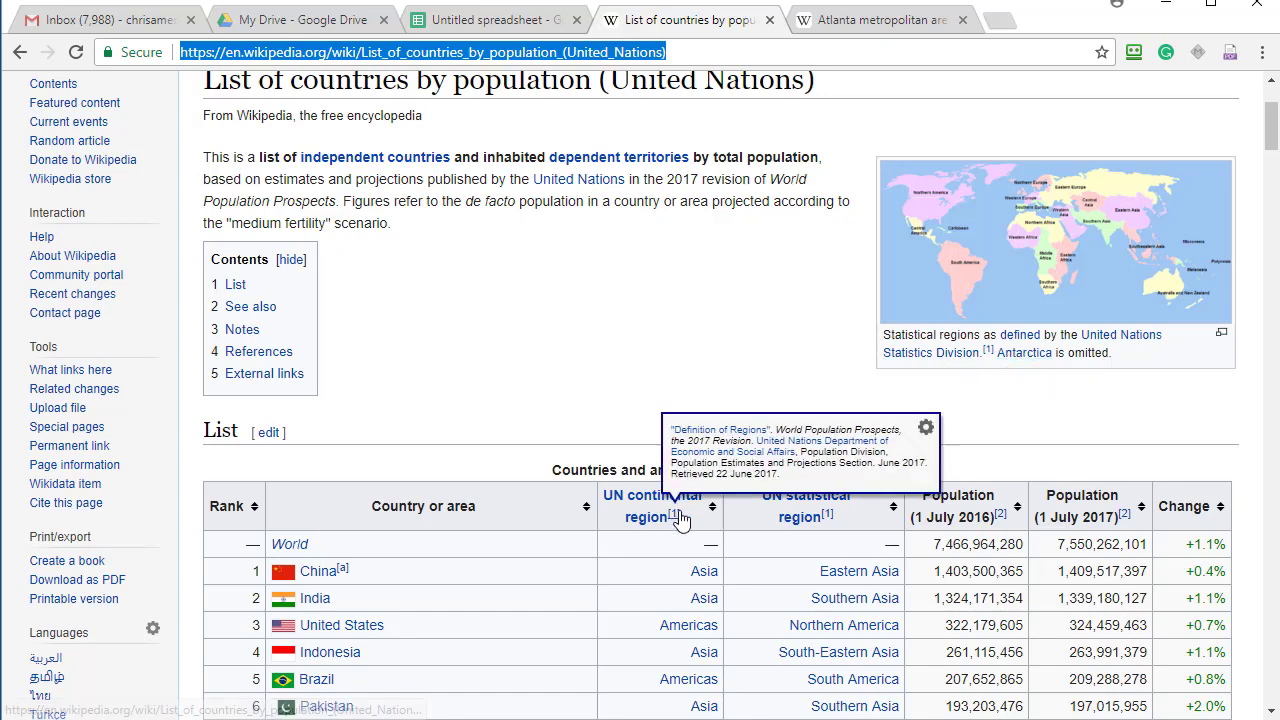
{"action": "scroll", "scroll_direction": "down", "scroll_amount": 3}
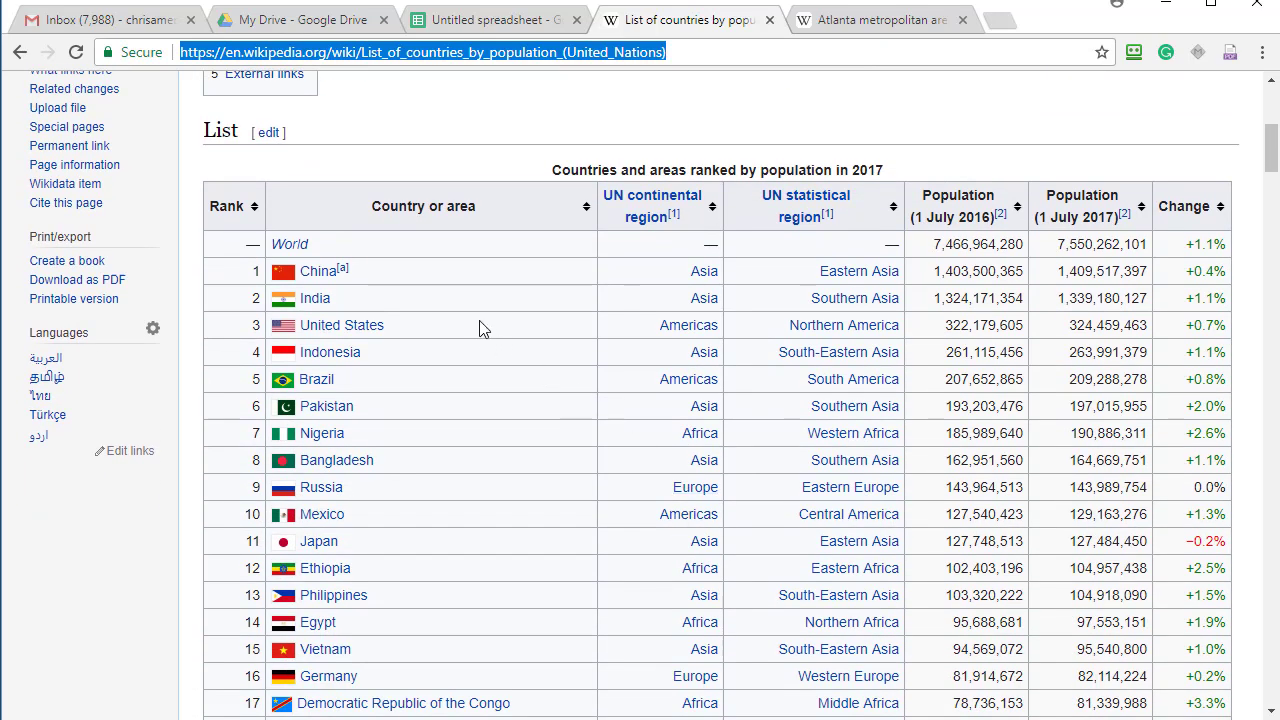
{"action": "mouse_move", "coordinate": [207, 212]}
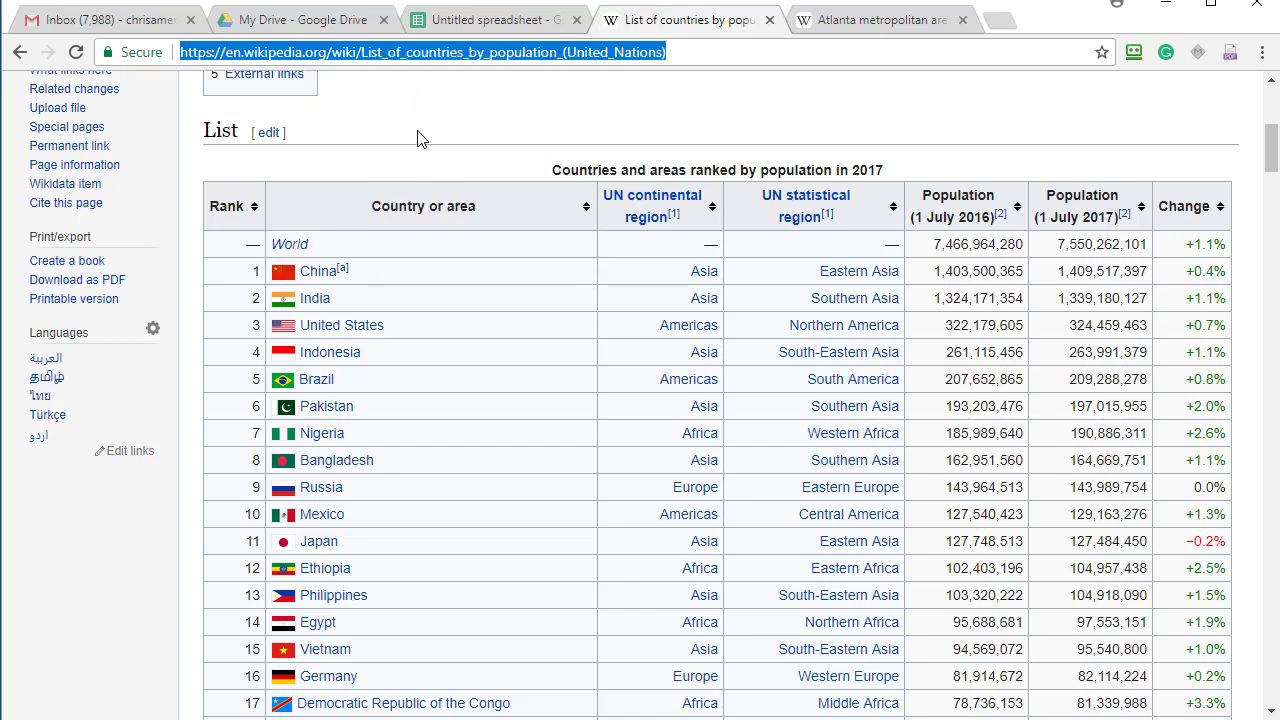
- Enter =IMPORTHTML(countries page URL, "table", 2) in A2 of the spreadsheet
{"action": "left_click", "coordinate": [488, 19]}
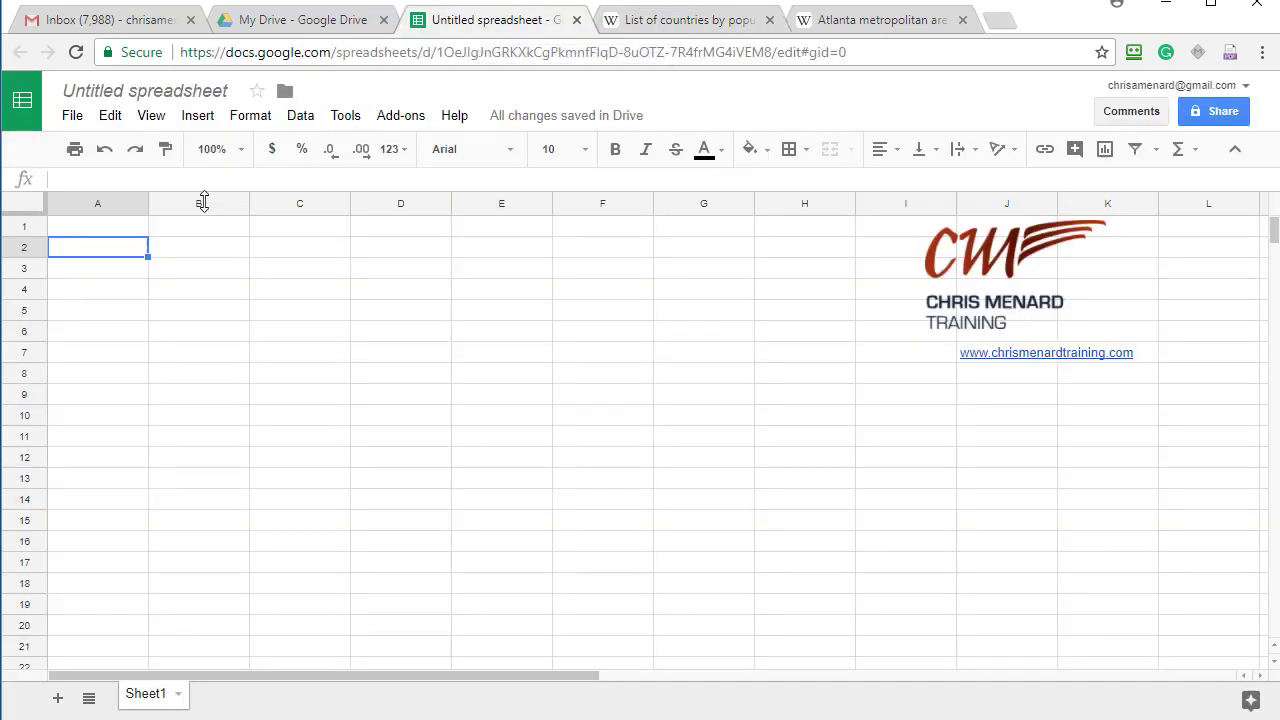
{"action": "type", "text": "="}
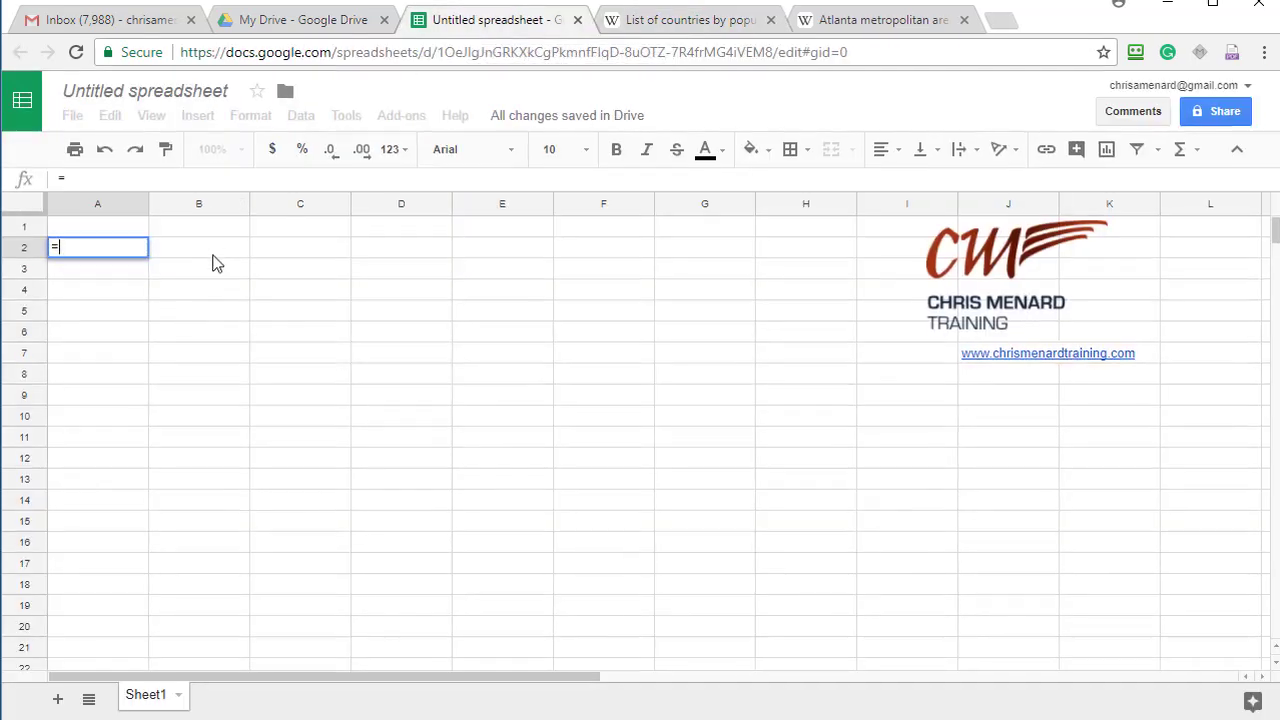
{"action": "type", "text": "impor"}
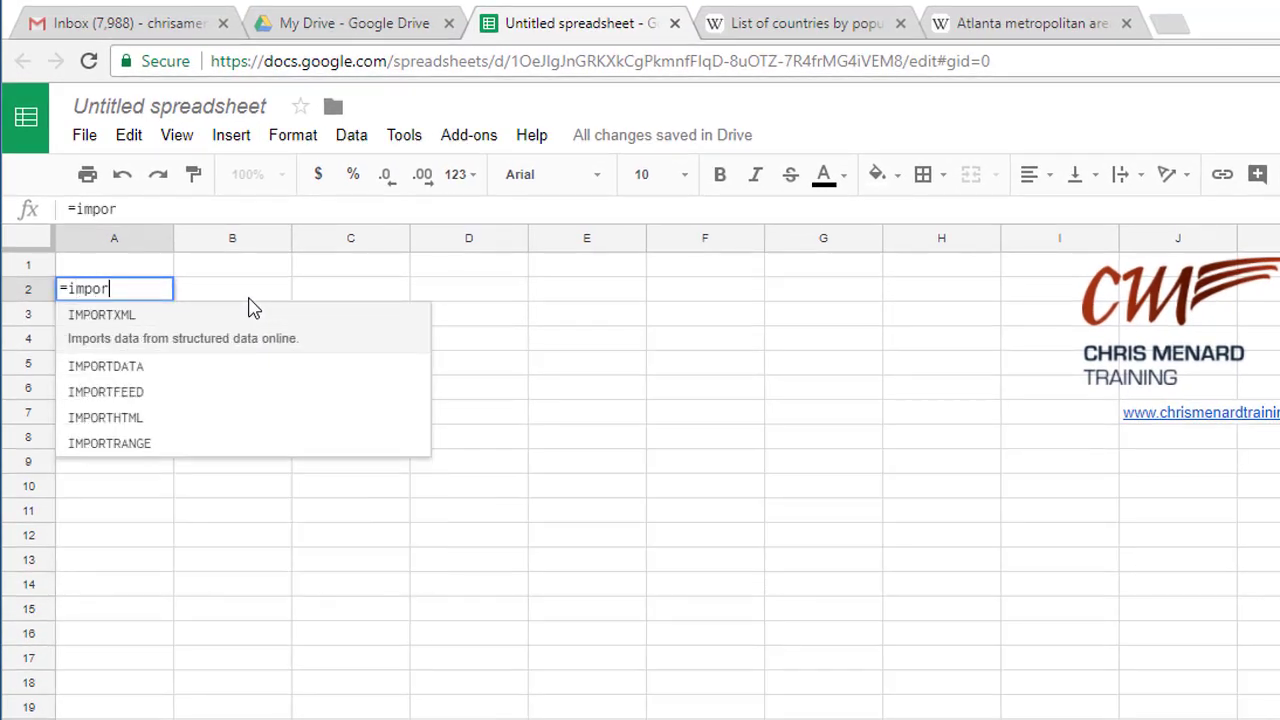
{"action": "type", "text": "t"}
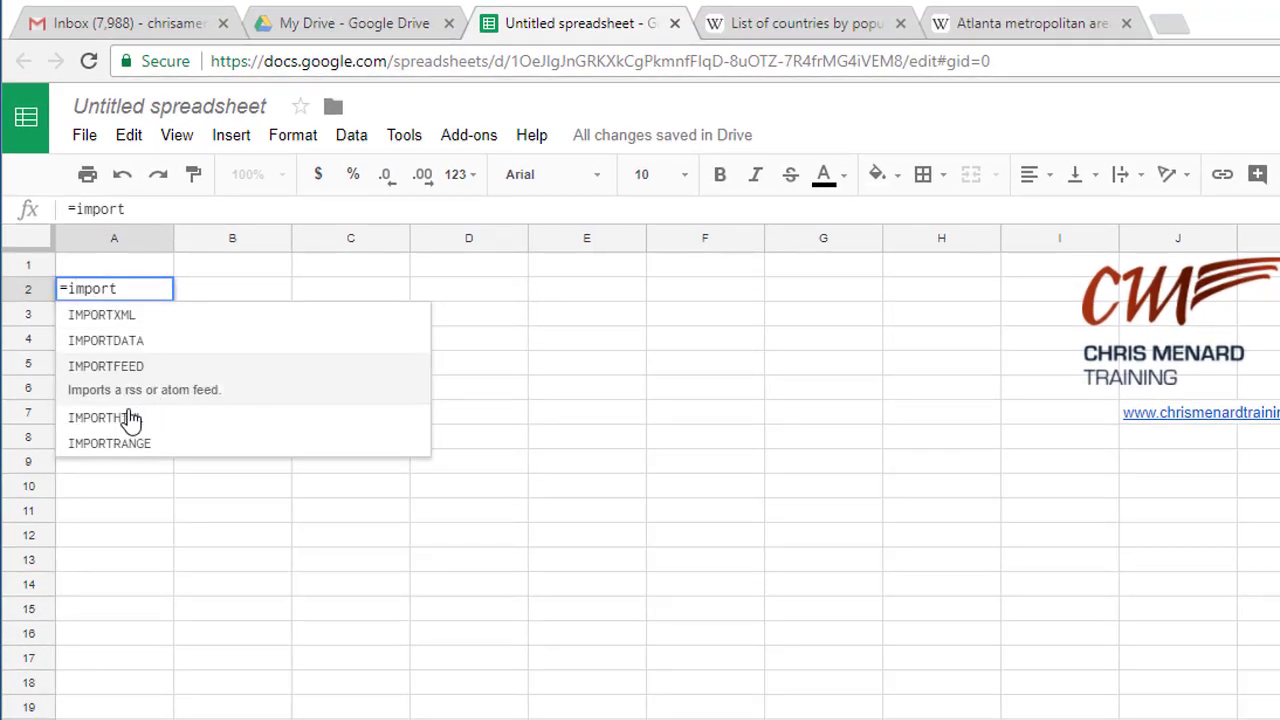
{"action": "left_click", "coordinate": [108, 417]}
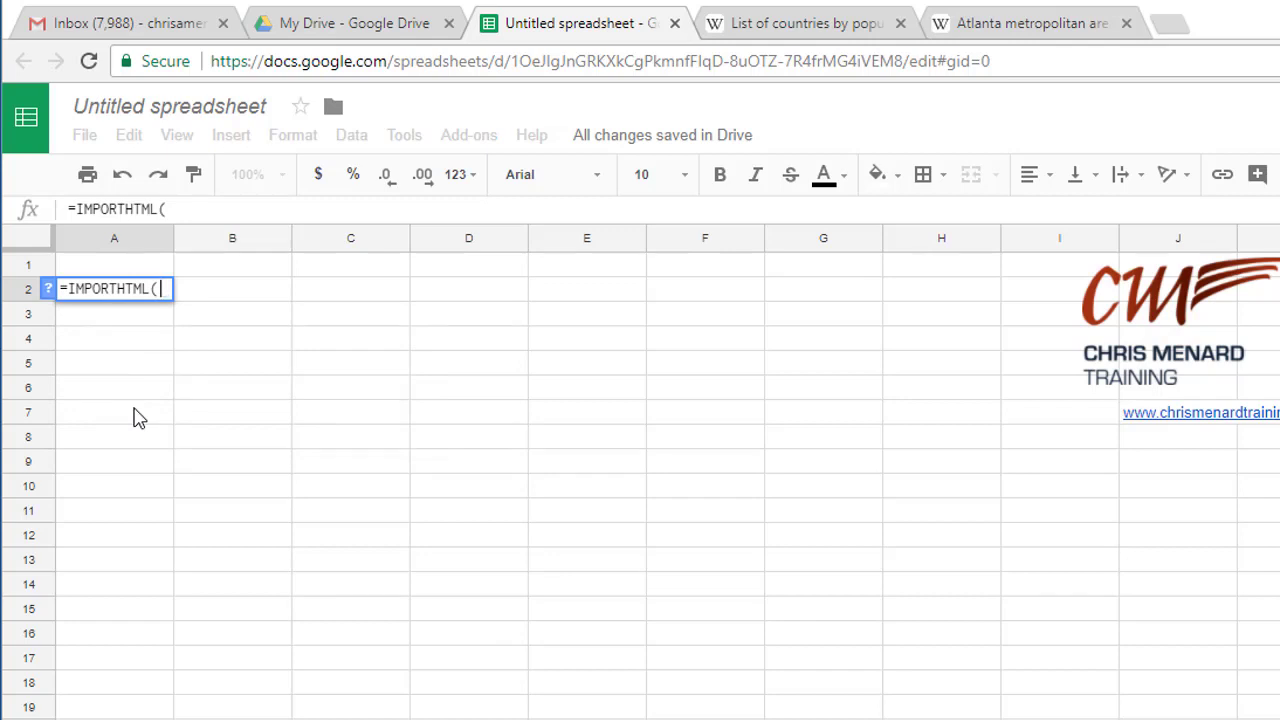
{"action": "type", "text": "\""}
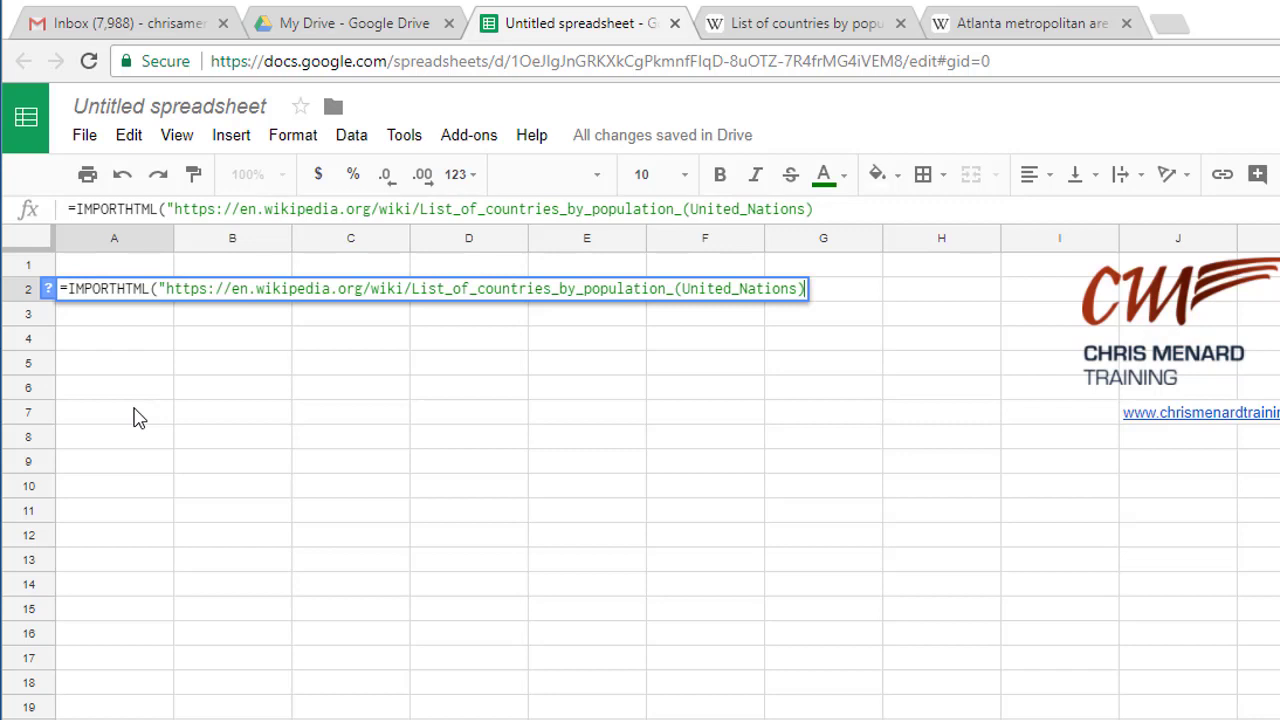
{"action": "type", "text": "\""}
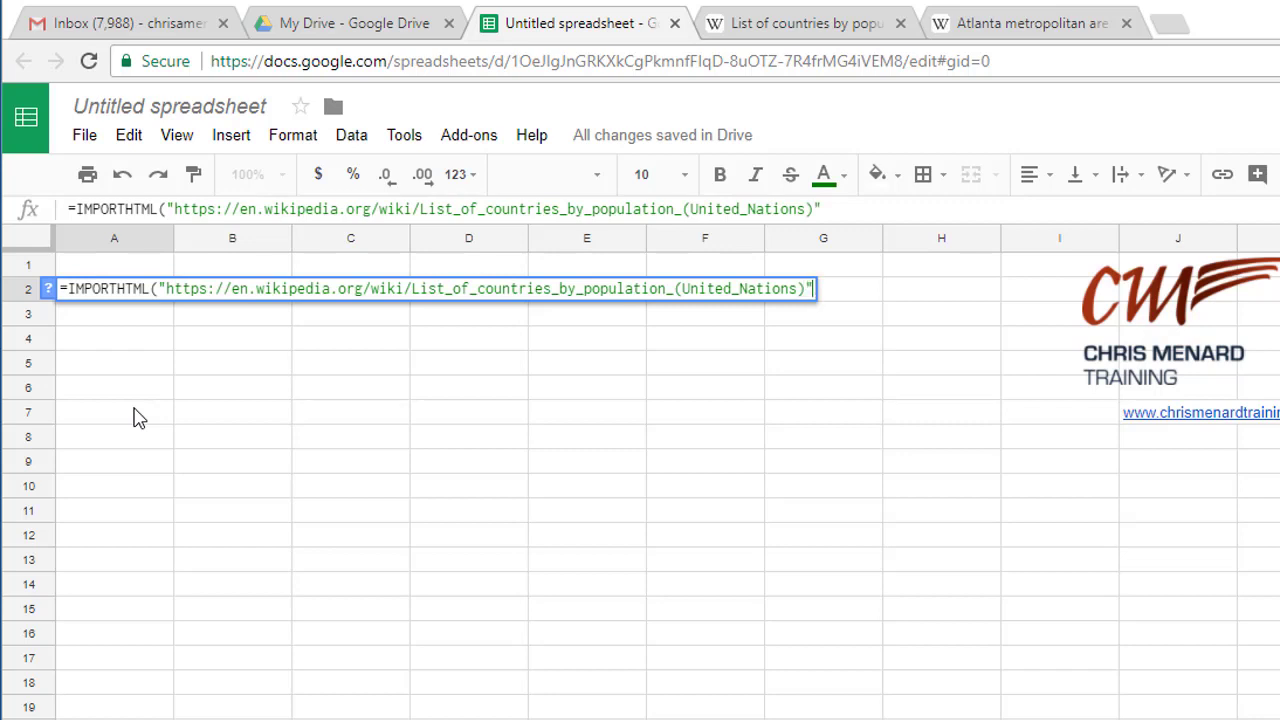
{"action": "type", "text": ",\"ta"}
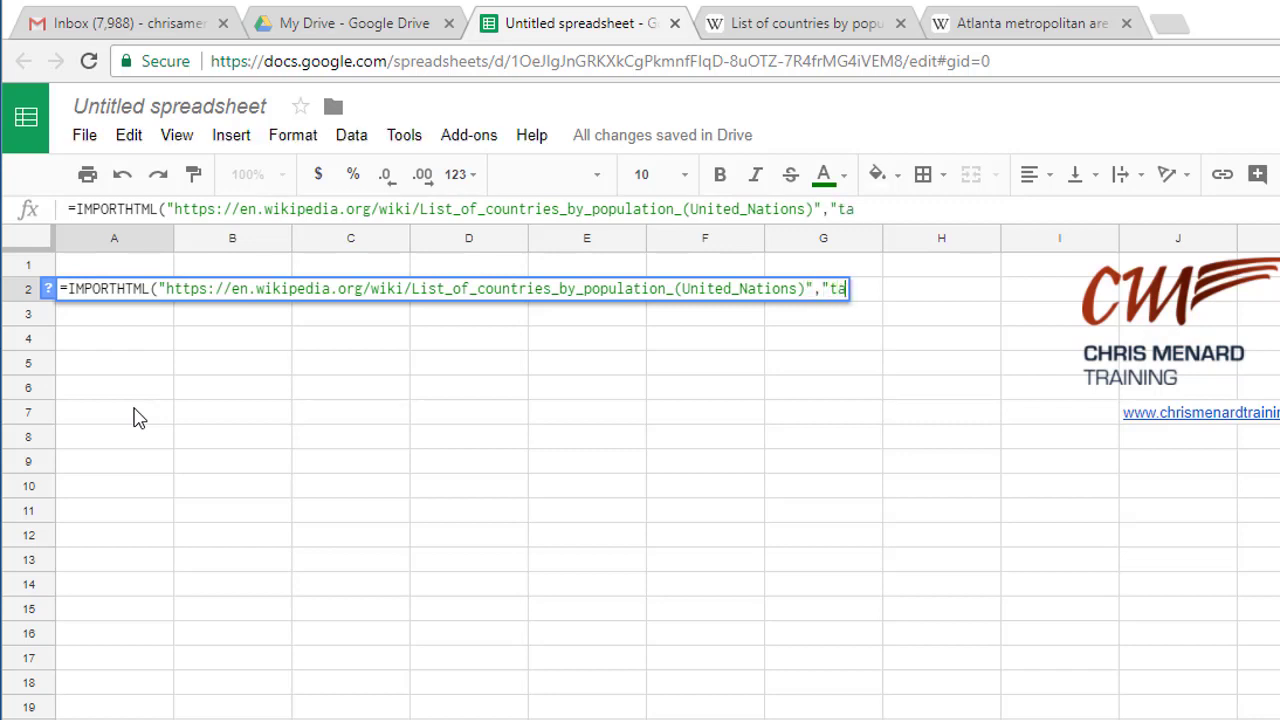
{"action": "type", "text": "ble"}
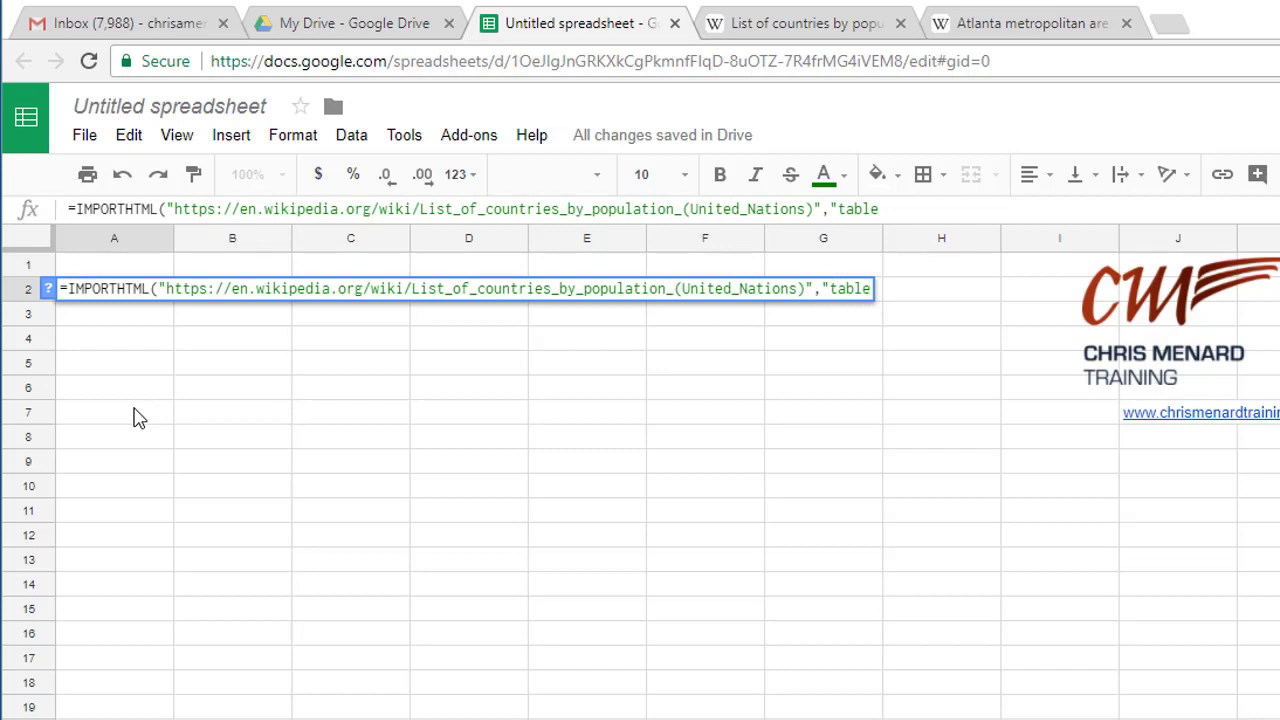
{"action": "type", "text": ","}
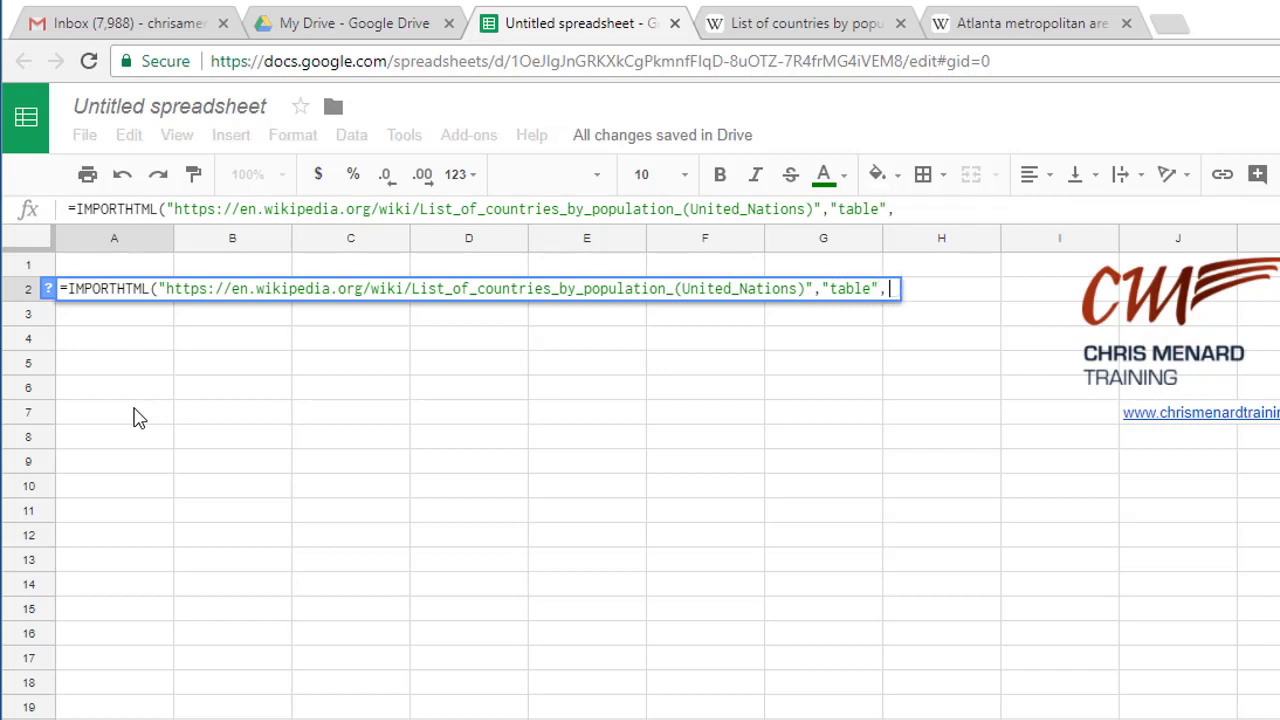
{"action": "type", "text": "2"}
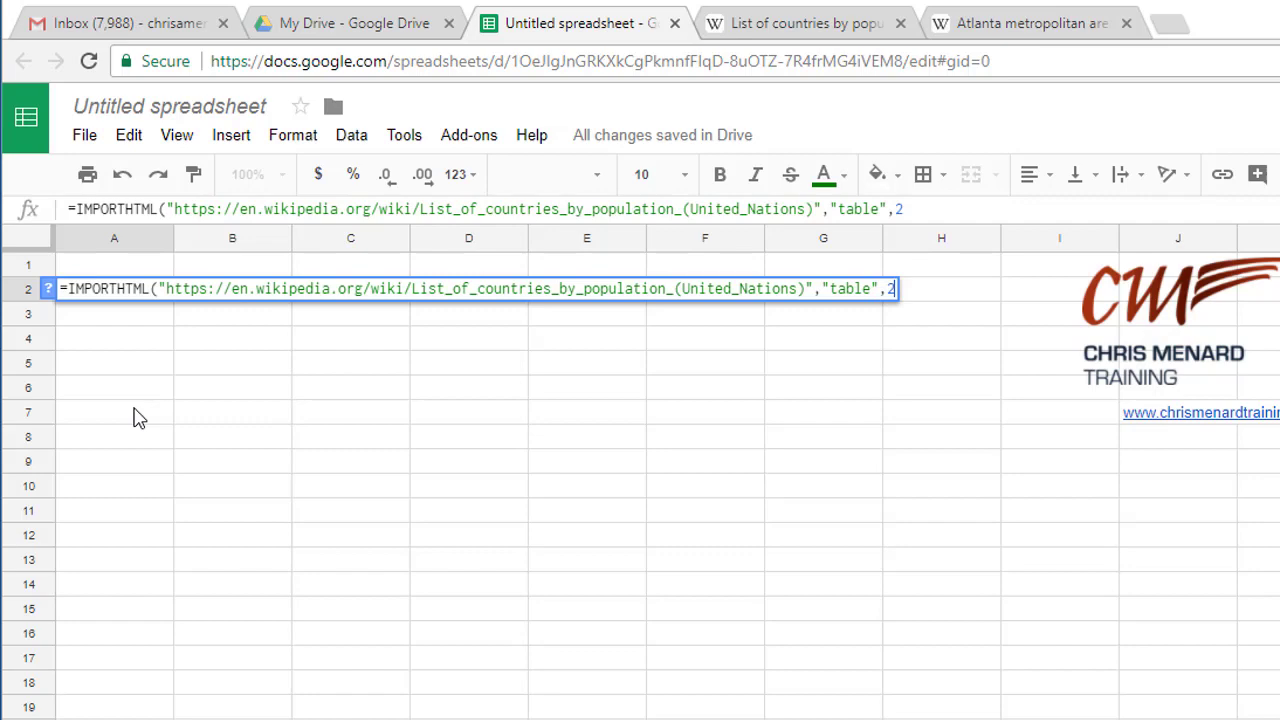
{"action": "key", "text": "Enter"}
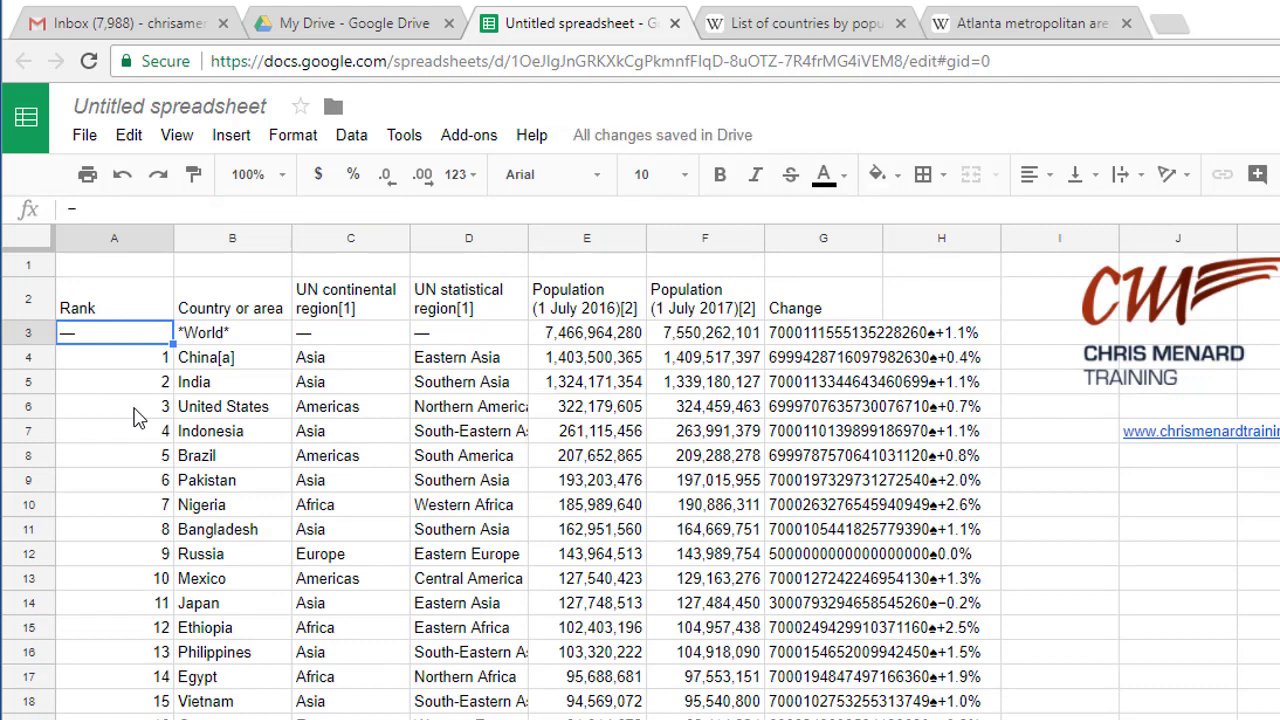
{"action": "mouse_move", "coordinate": [145, 375]}
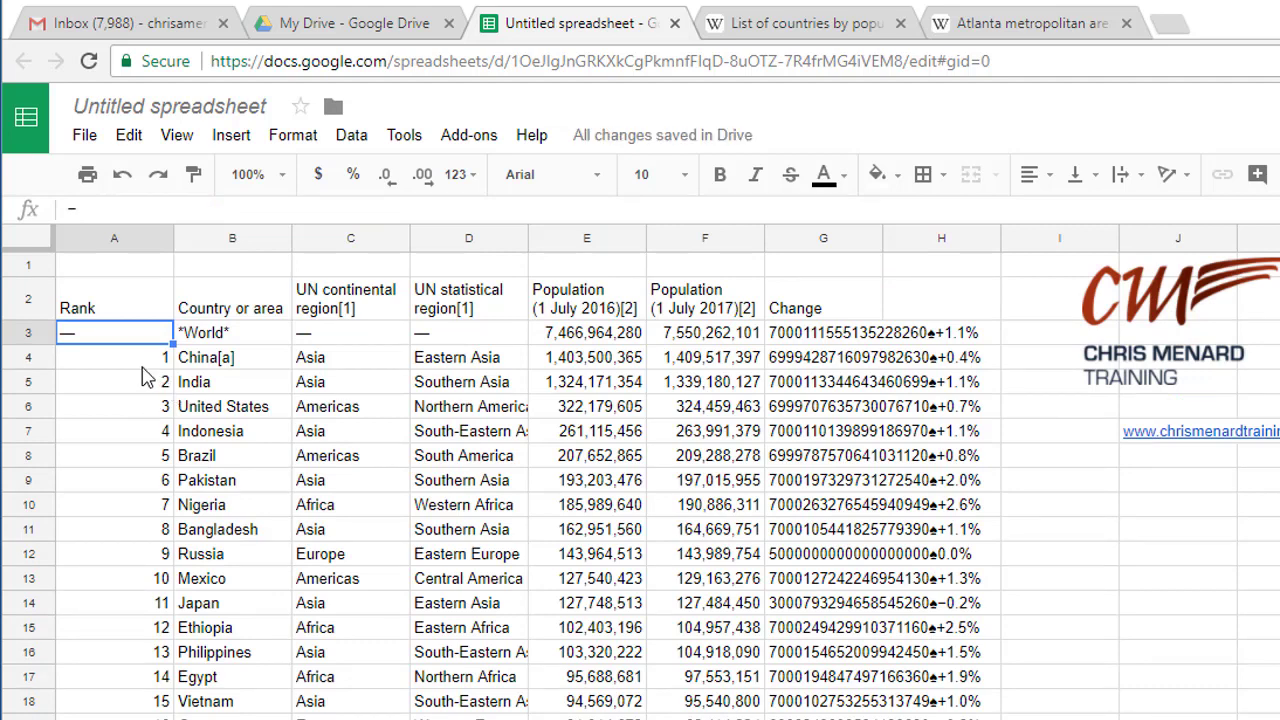
{"action": "mouse_move", "coordinate": [572, 368]}
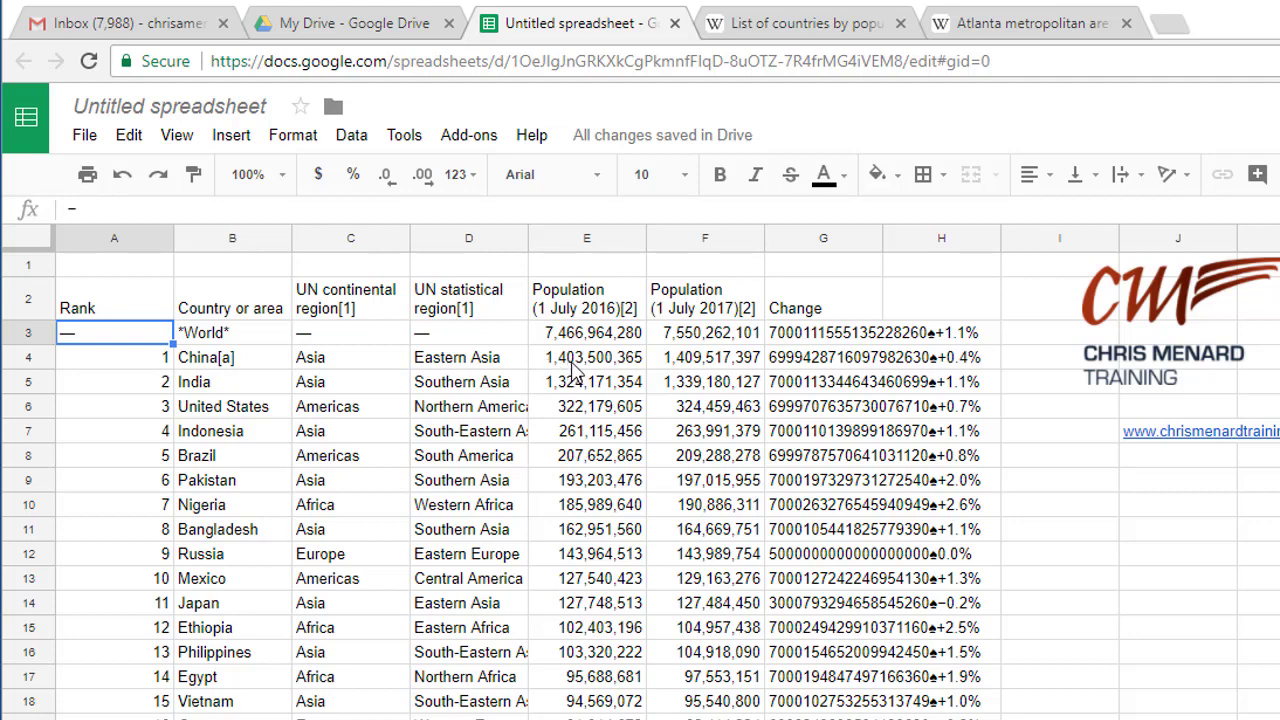
- Return to the Wikipedia countries article and view its 2017 population table
{"action": "left_click", "coordinate": [820, 22]}
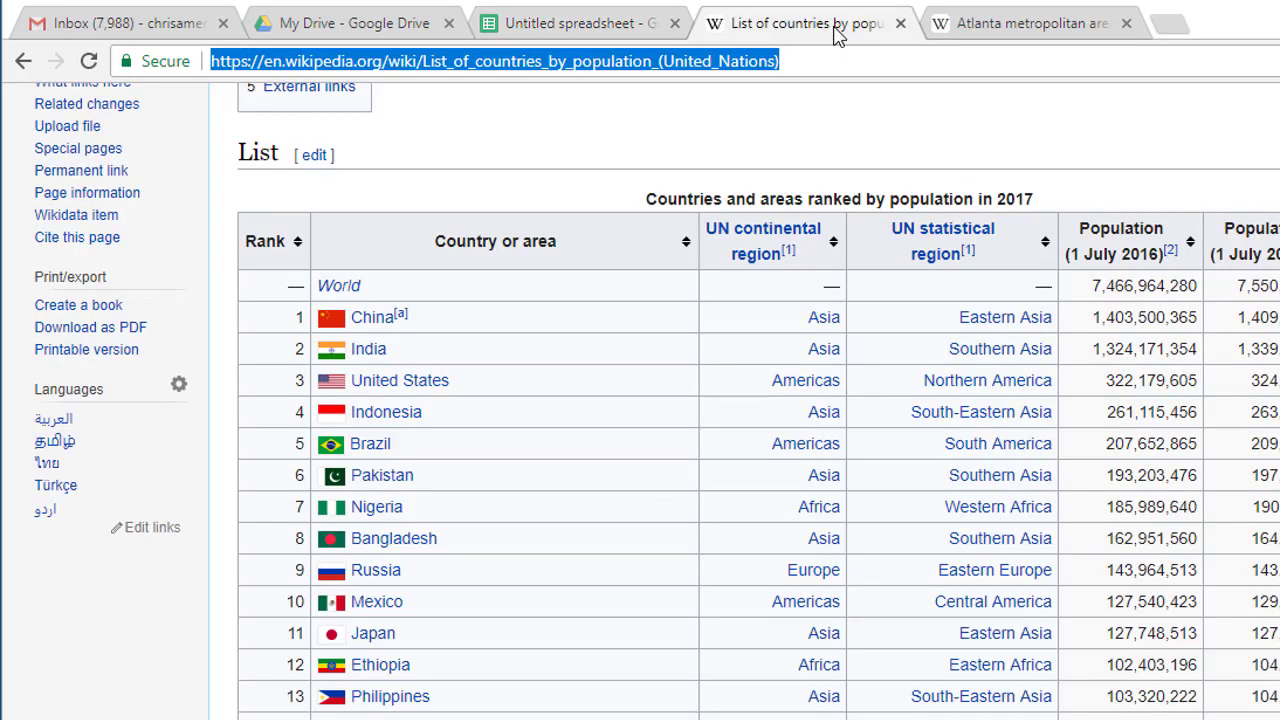
{"action": "mouse_move", "coordinate": [1046, 318]}
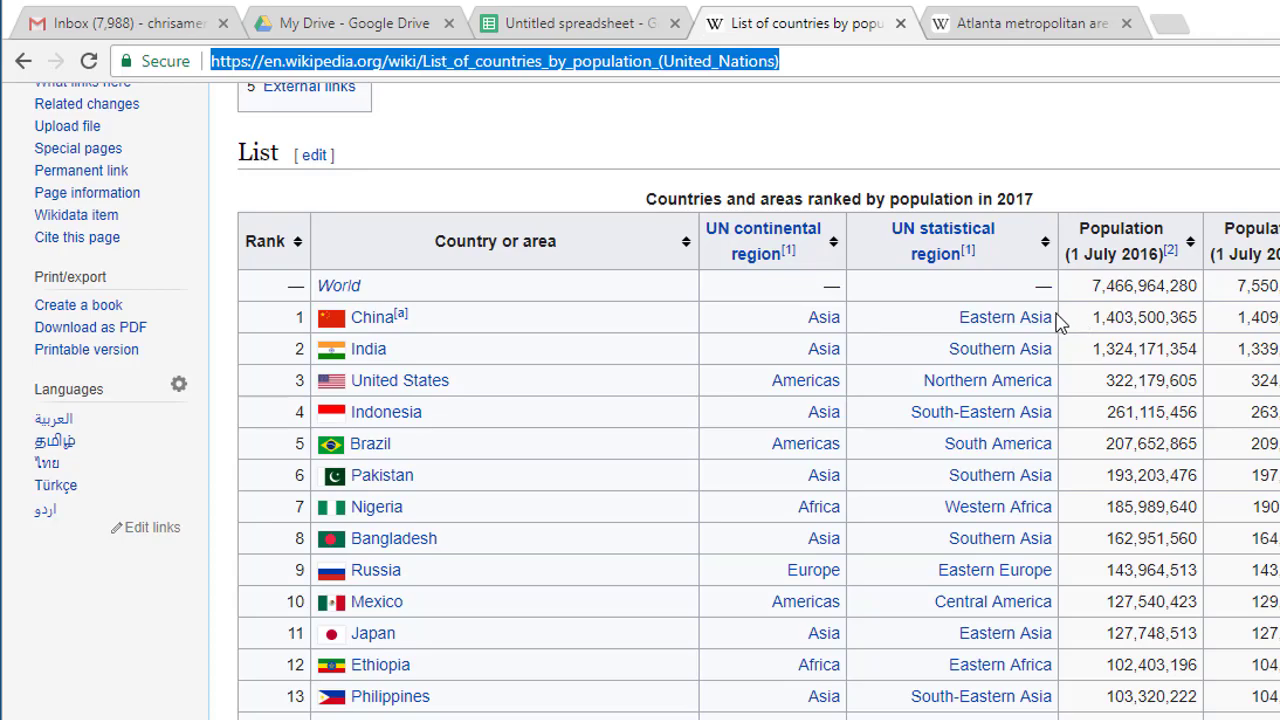
{"action": "scroll", "scroll_direction": "up", "scroll_amount": 3}
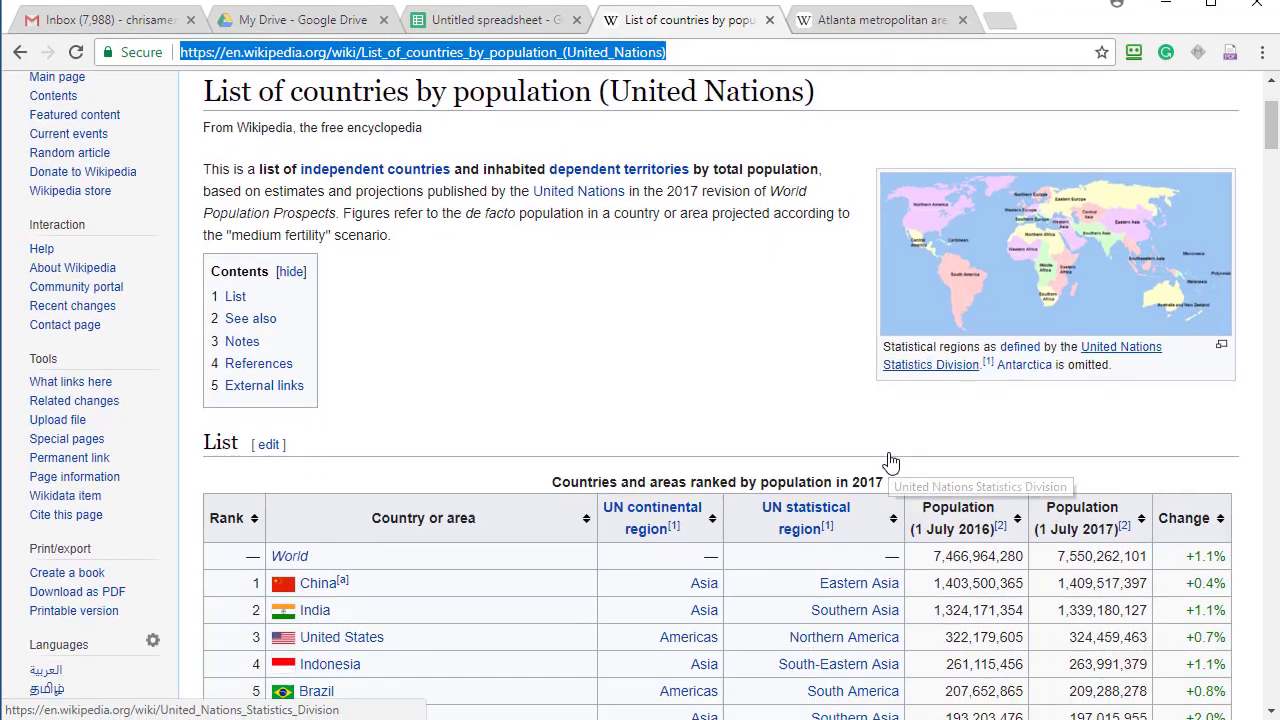
{"action": "scroll", "scroll_direction": "down", "scroll_amount": 3}
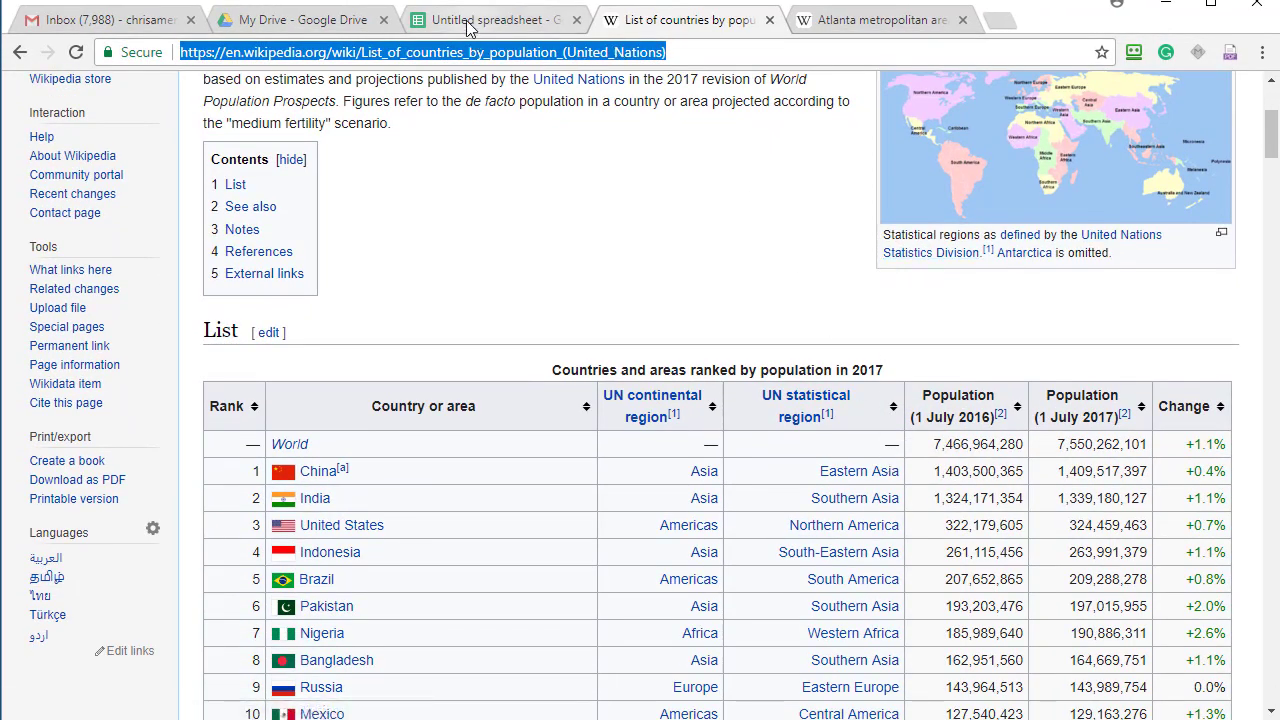
- Compare the sheet with the article and re-confirm the corrected IMPORTHTML table index
{"action": "left_click", "coordinate": [485, 19]}
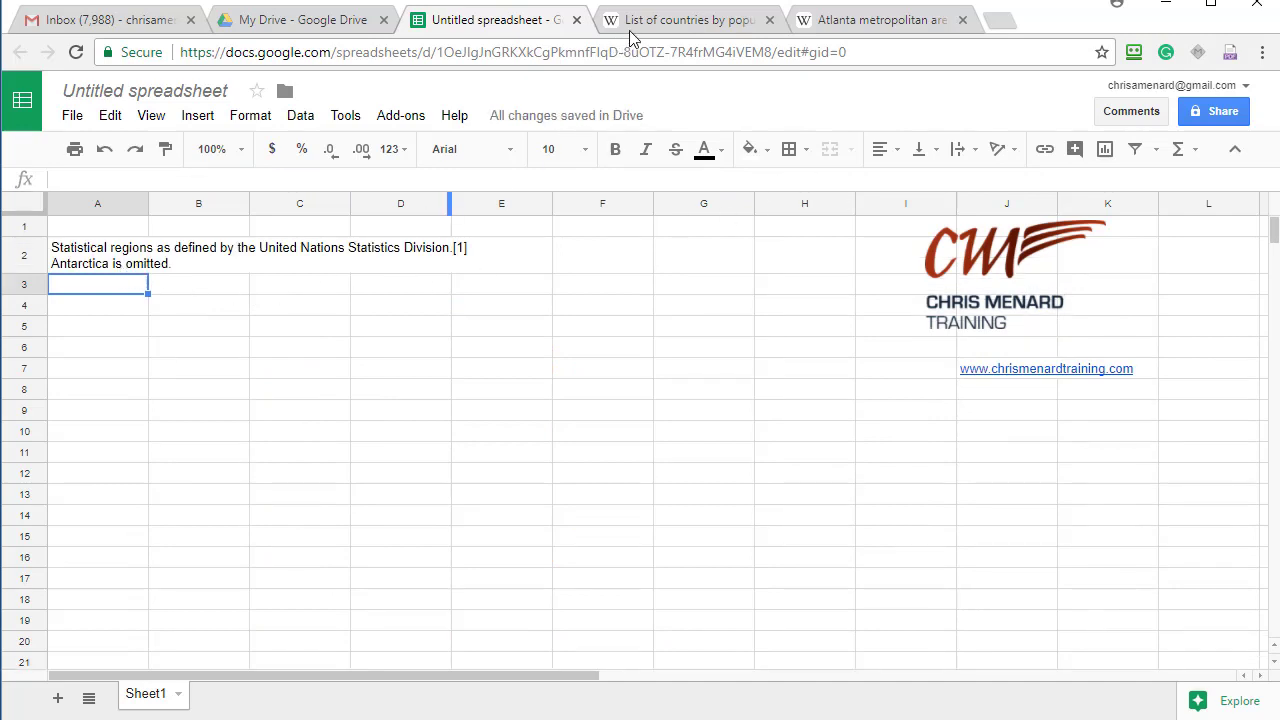
{"action": "left_click", "coordinate": [688, 19]}
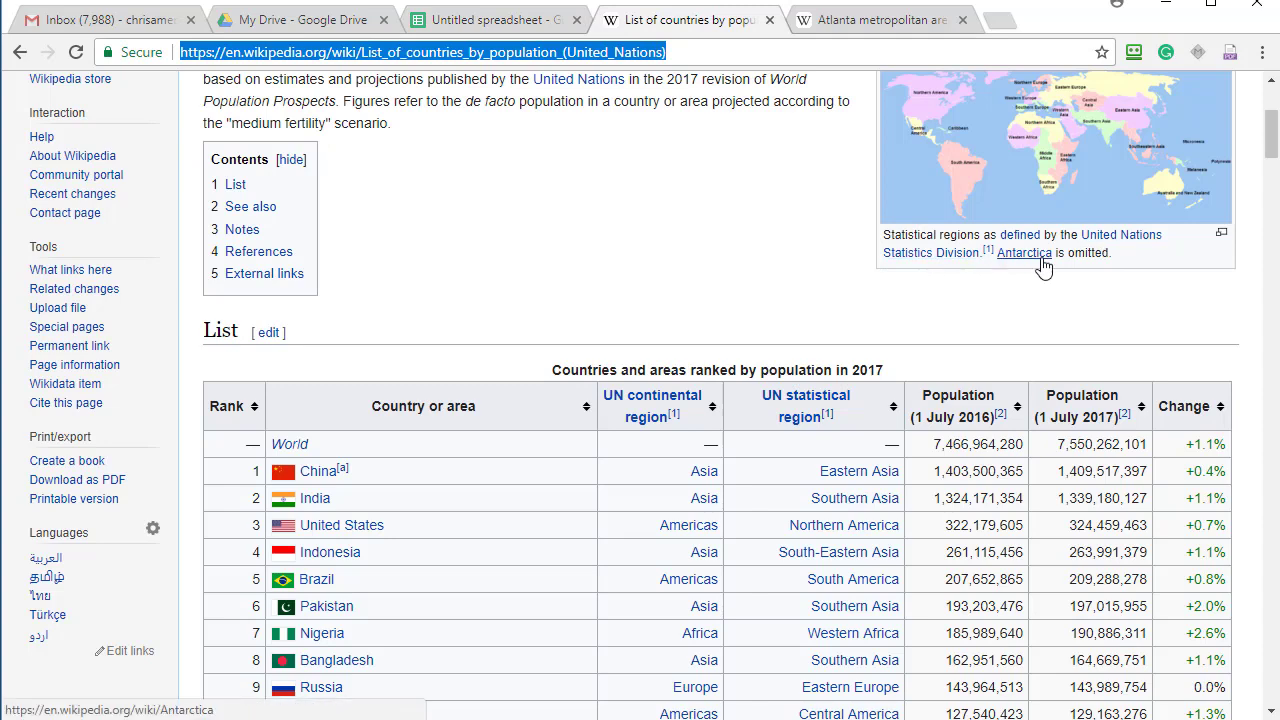
{"action": "left_click", "coordinate": [490, 19]}
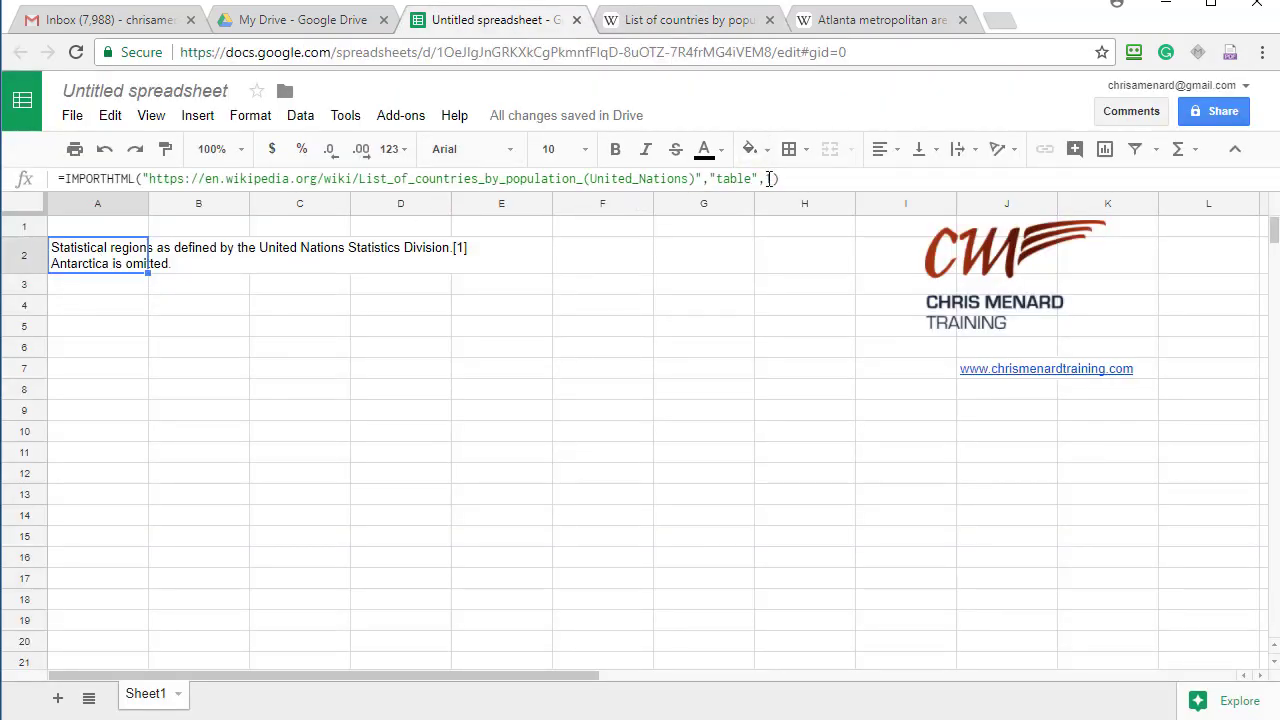
{"action": "key", "text": "Enter"}
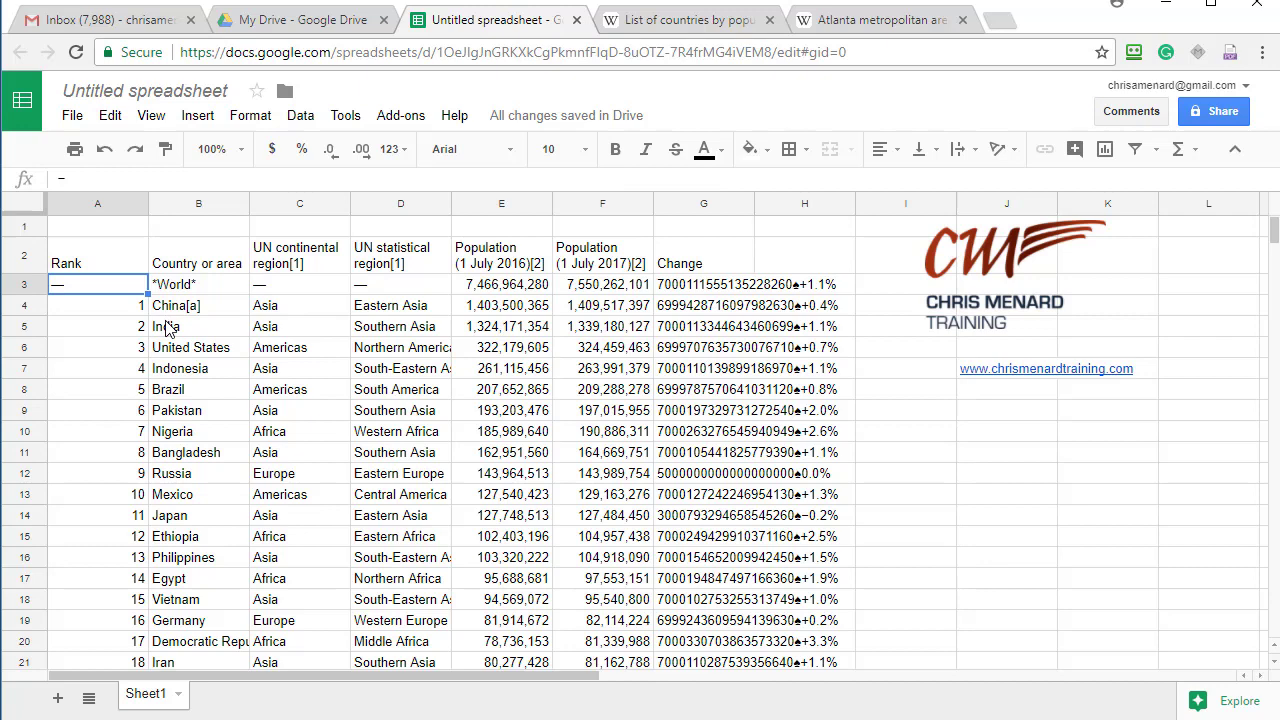
- Select country names B4:B18 together with 2016 populations E4:E18
{"action": "left_click", "coordinate": [198, 305]}
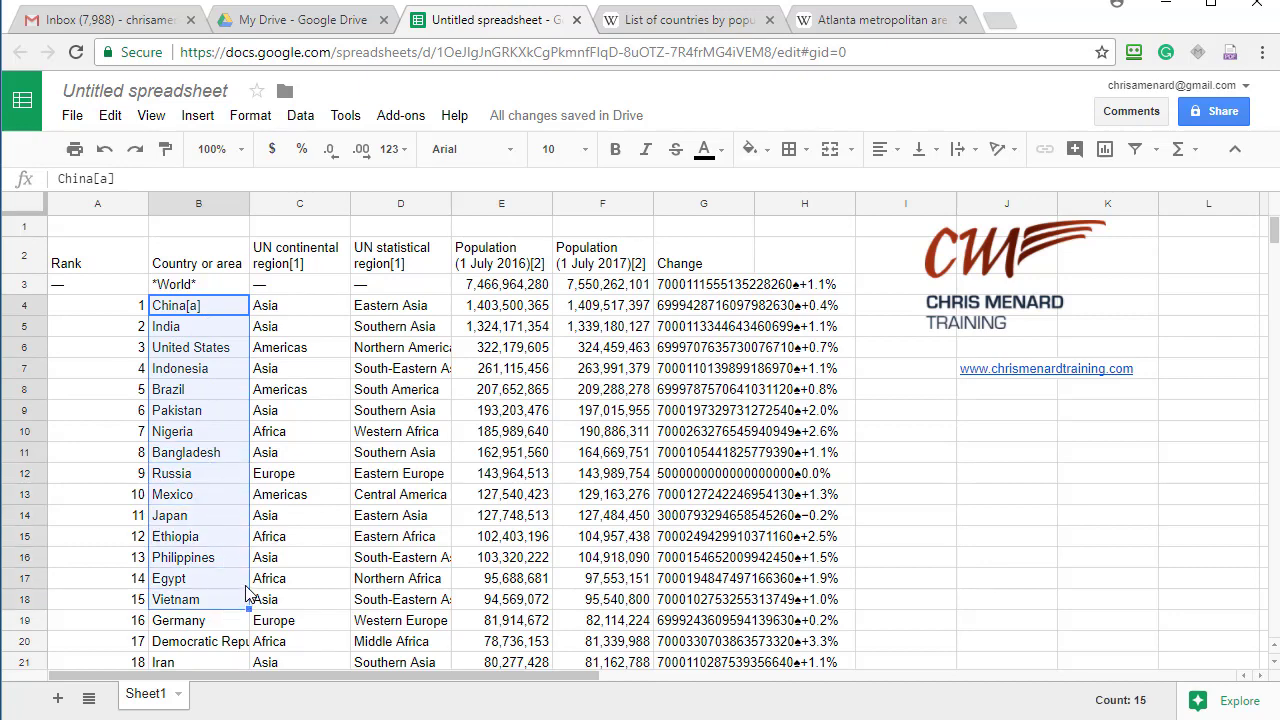
{"action": "left_click", "coordinate": [501, 284]}
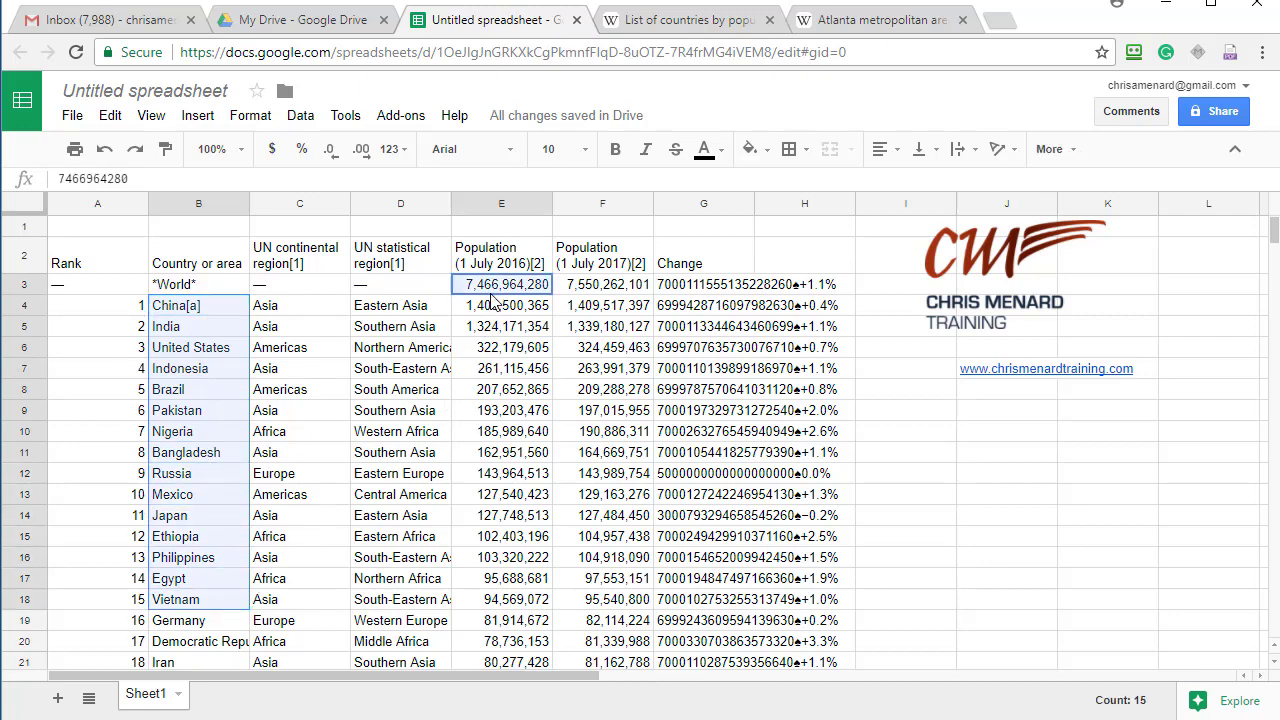
{"action": "left_click", "coordinate": [198, 305]}
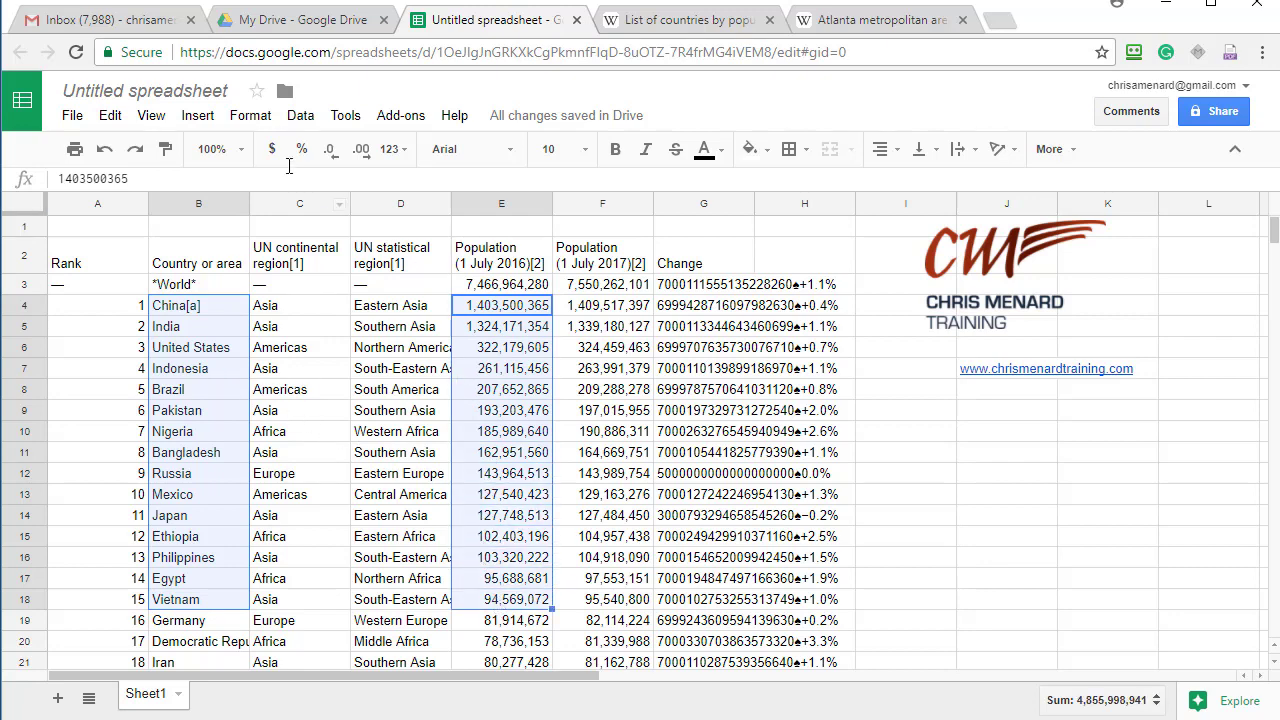
{"action": "left_click", "coordinate": [197, 115]}
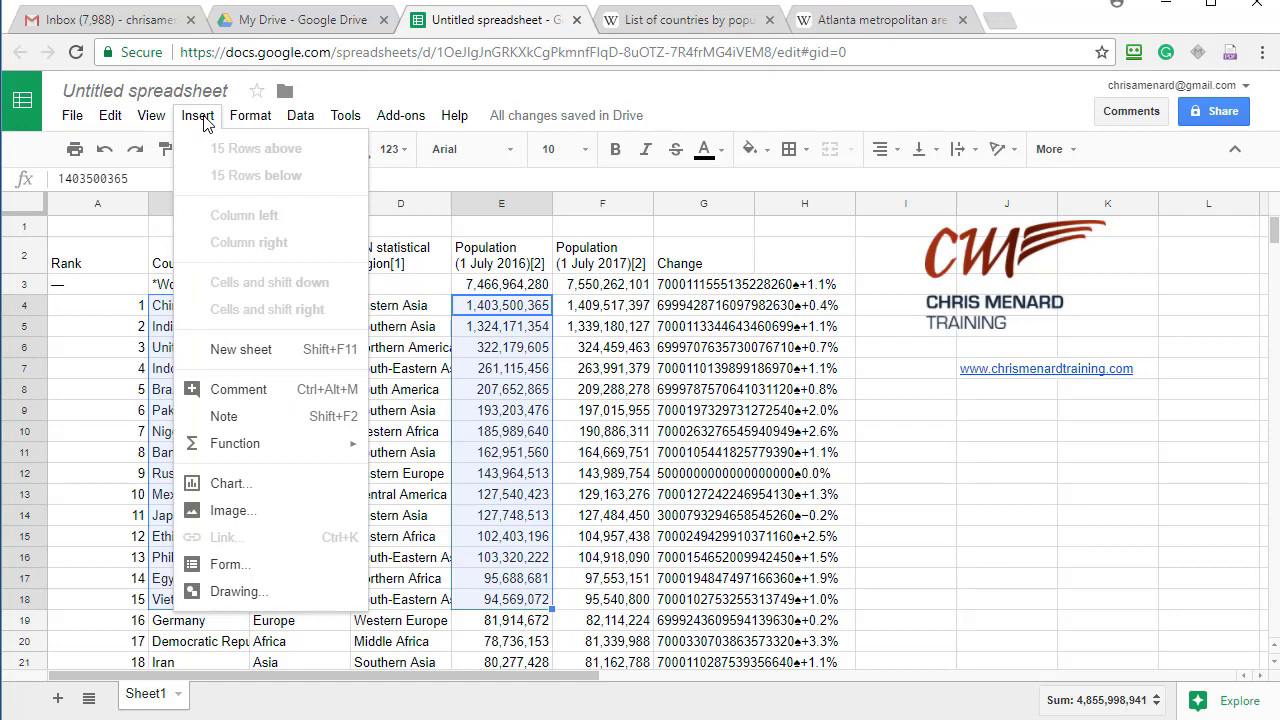
- Insert a chart from the selected data and browse the chart types
{"action": "left_click", "coordinate": [230, 483]}
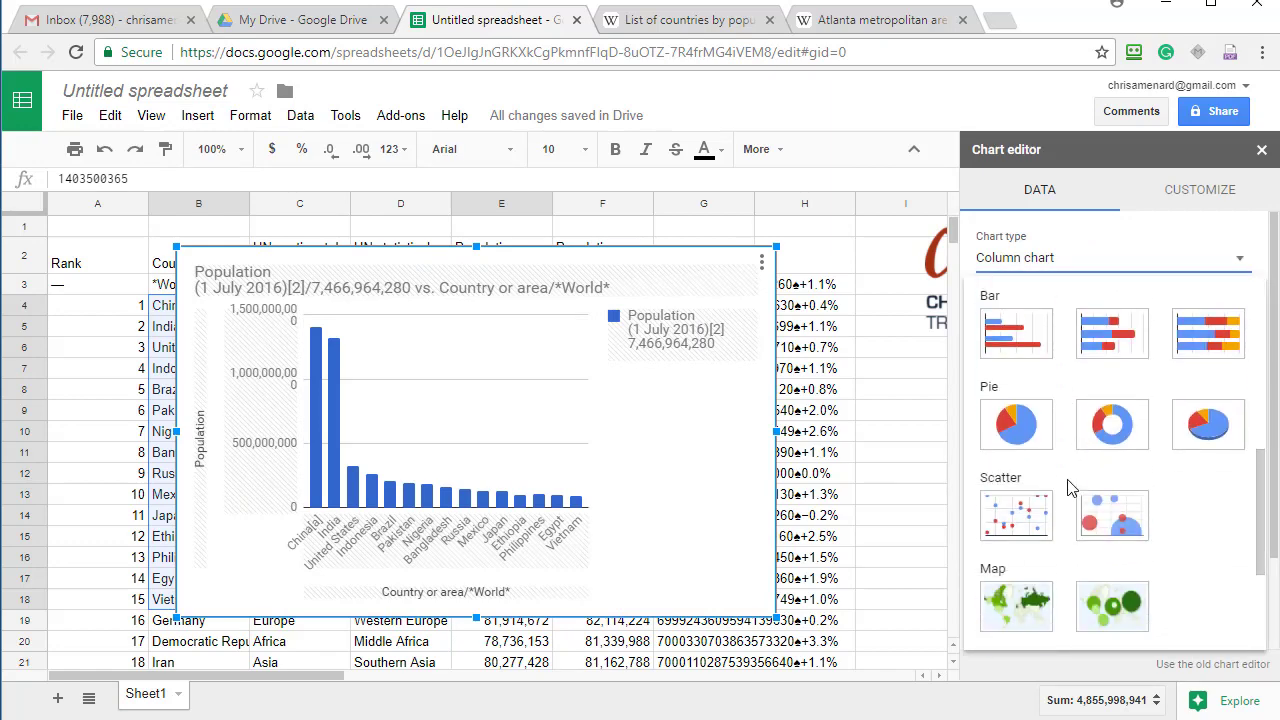
{"action": "scroll", "scroll_direction": "down", "scroll_amount": 3}
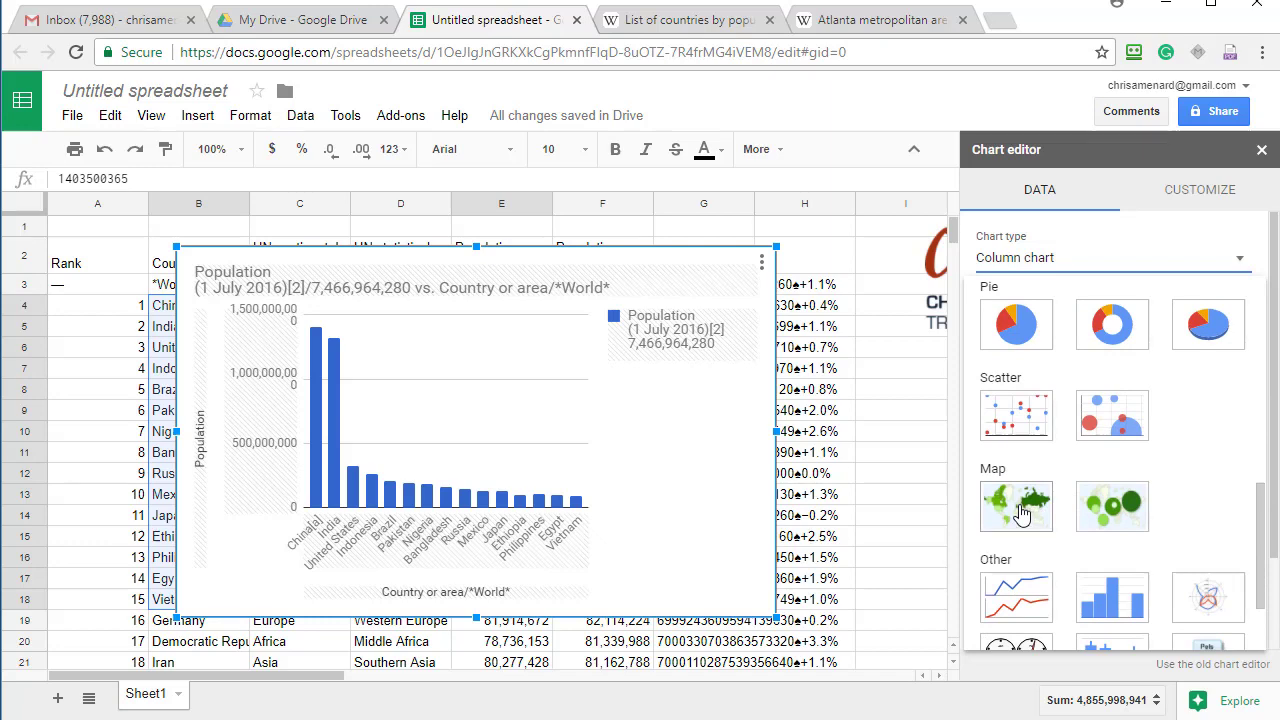
- Change the chart type to Geo chart
{"action": "left_click", "coordinate": [1015, 507]}
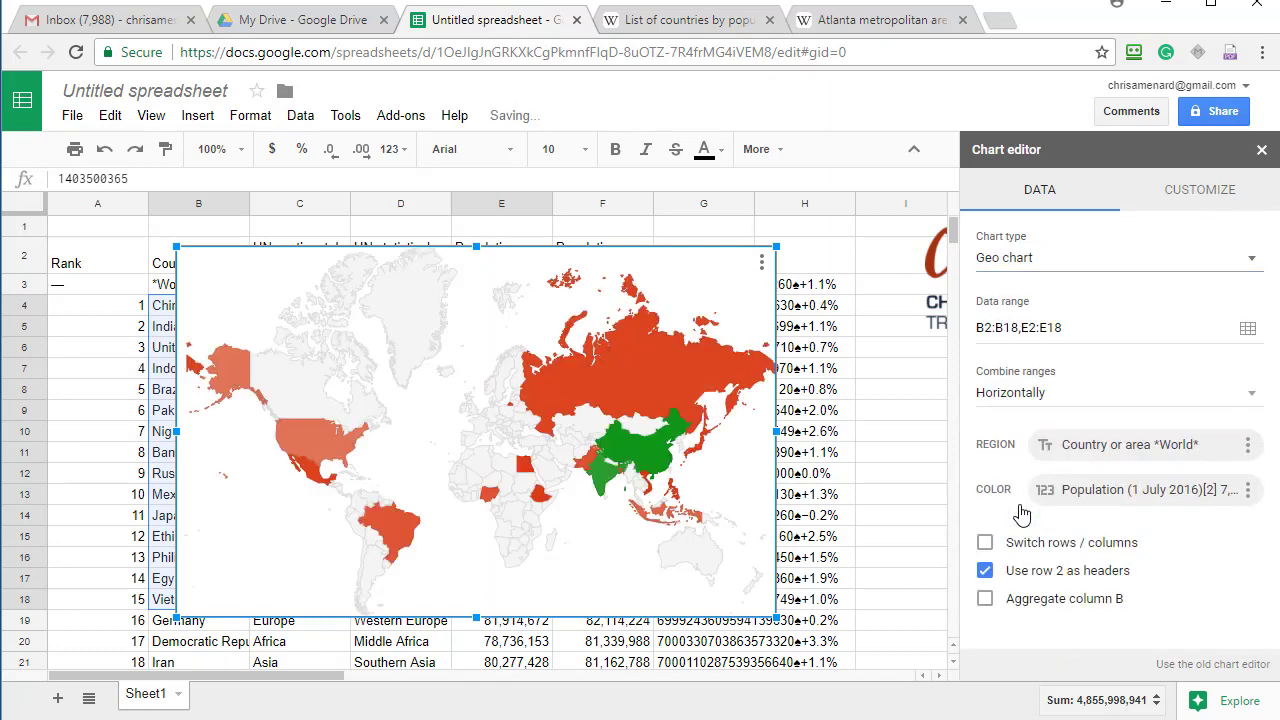
{"action": "mouse_move", "coordinate": [632, 462]}
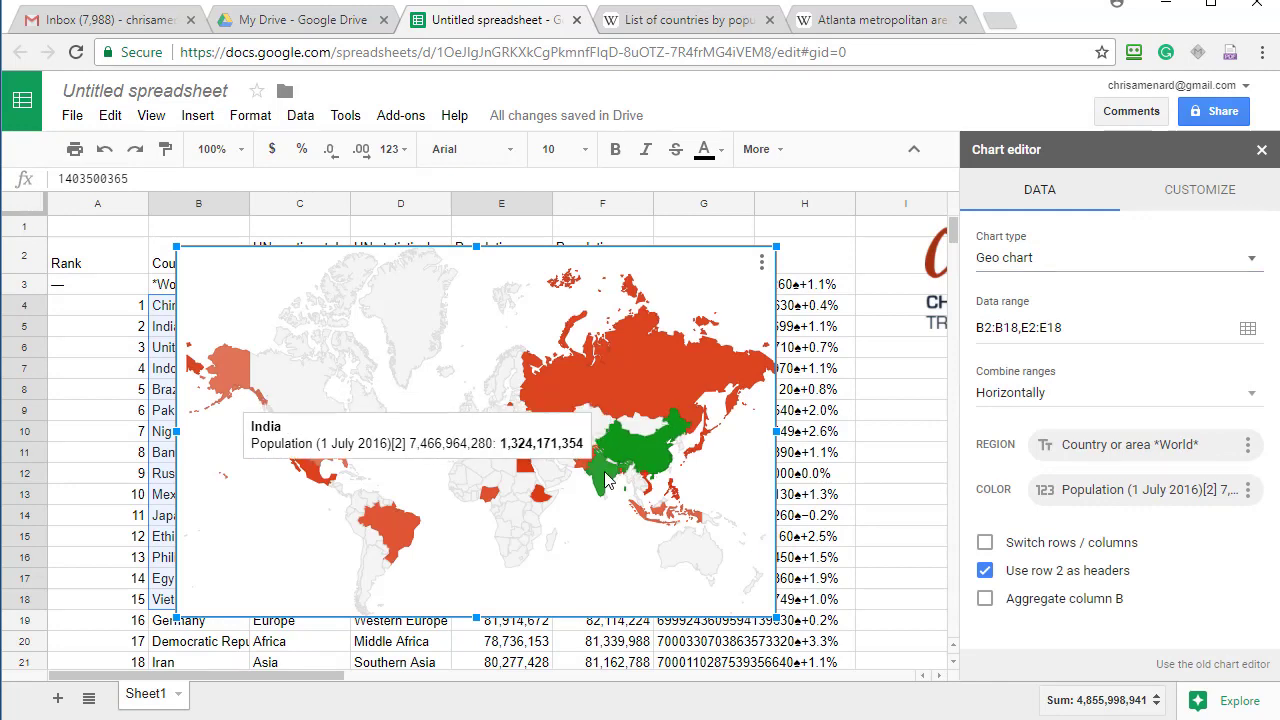
{"action": "mouse_move", "coordinate": [315, 477]}
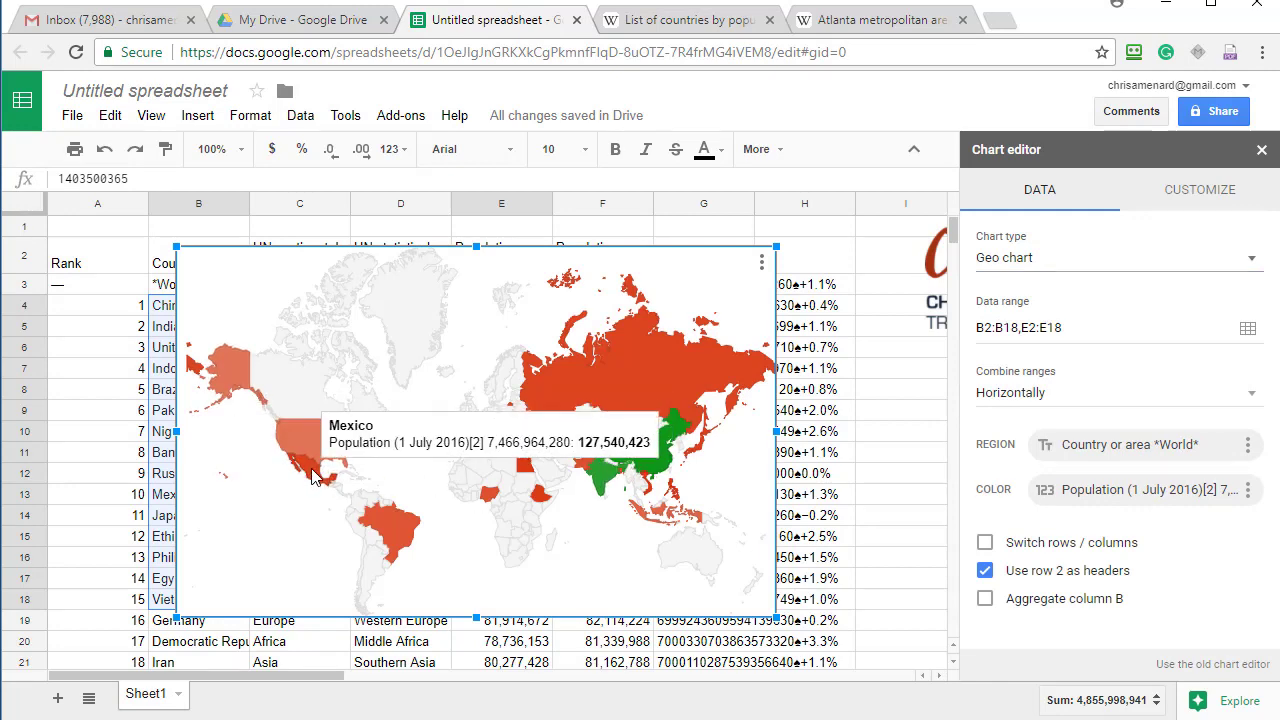
{"action": "mouse_move", "coordinate": [378, 505]}
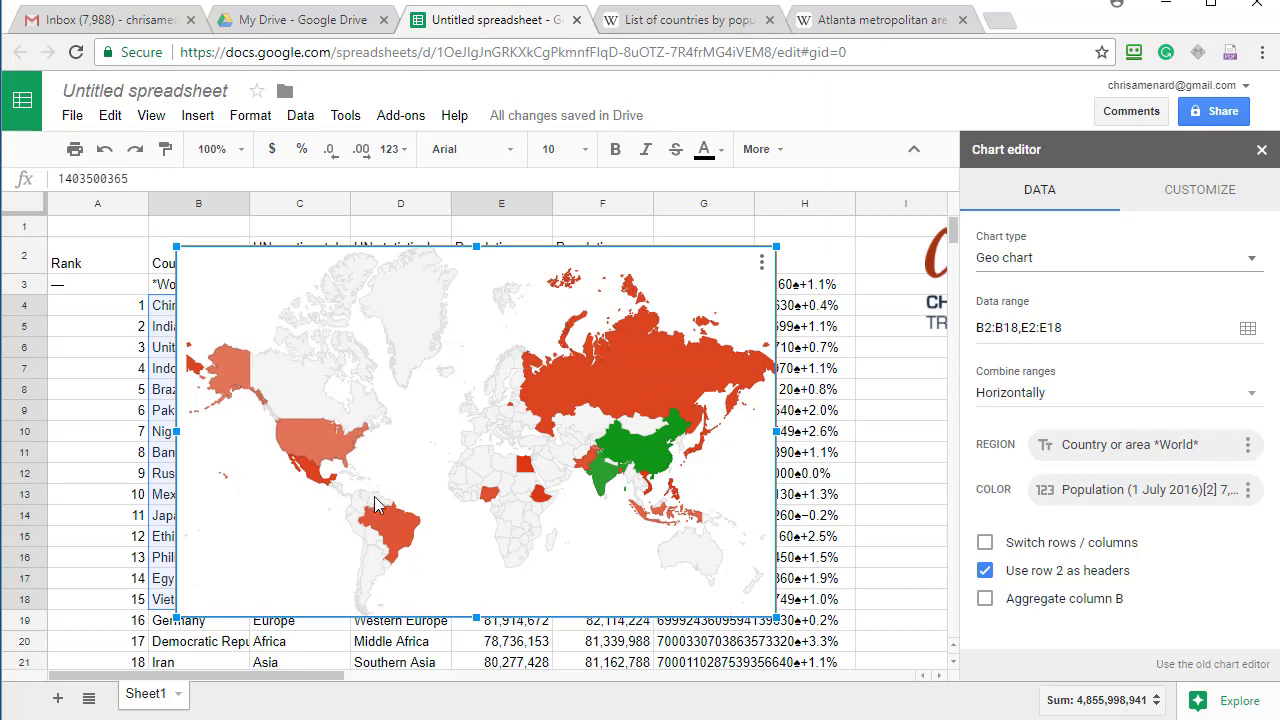
{"action": "mouse_move", "coordinate": [715, 360]}
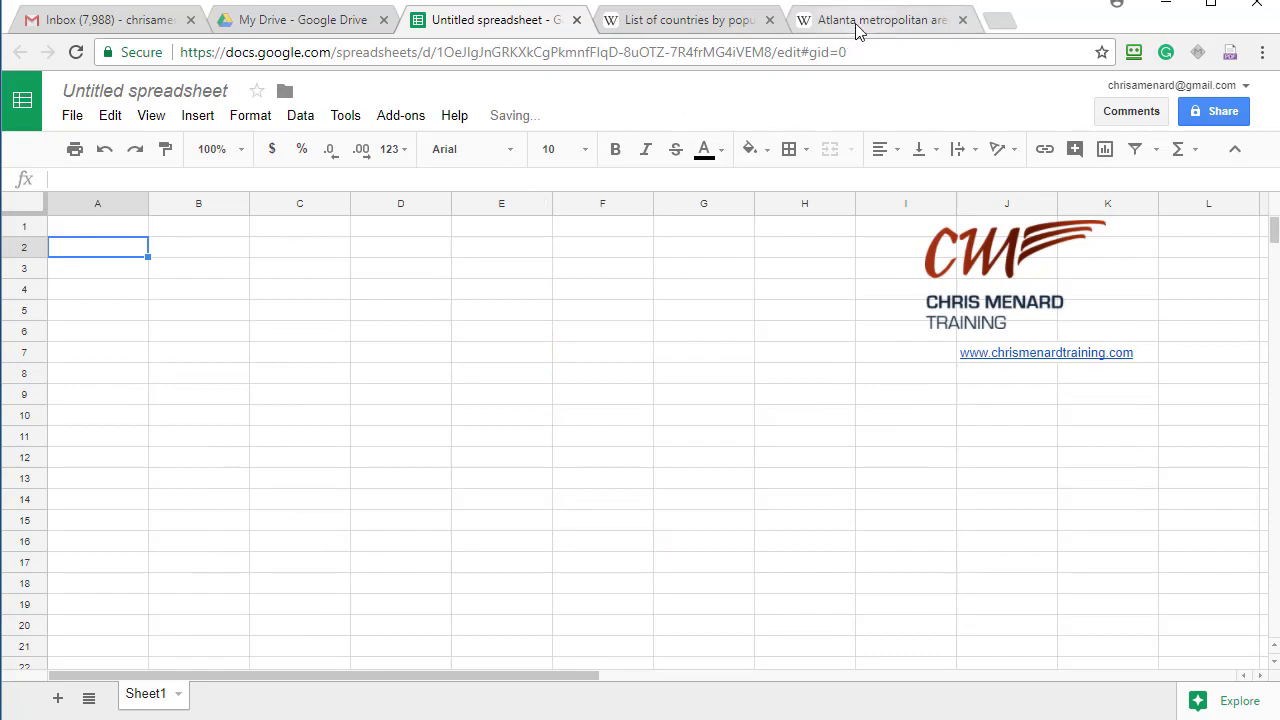
- Browse the Atlanta metropolitan area article and copy its page URL
{"action": "left_click", "coordinate": [878, 19]}
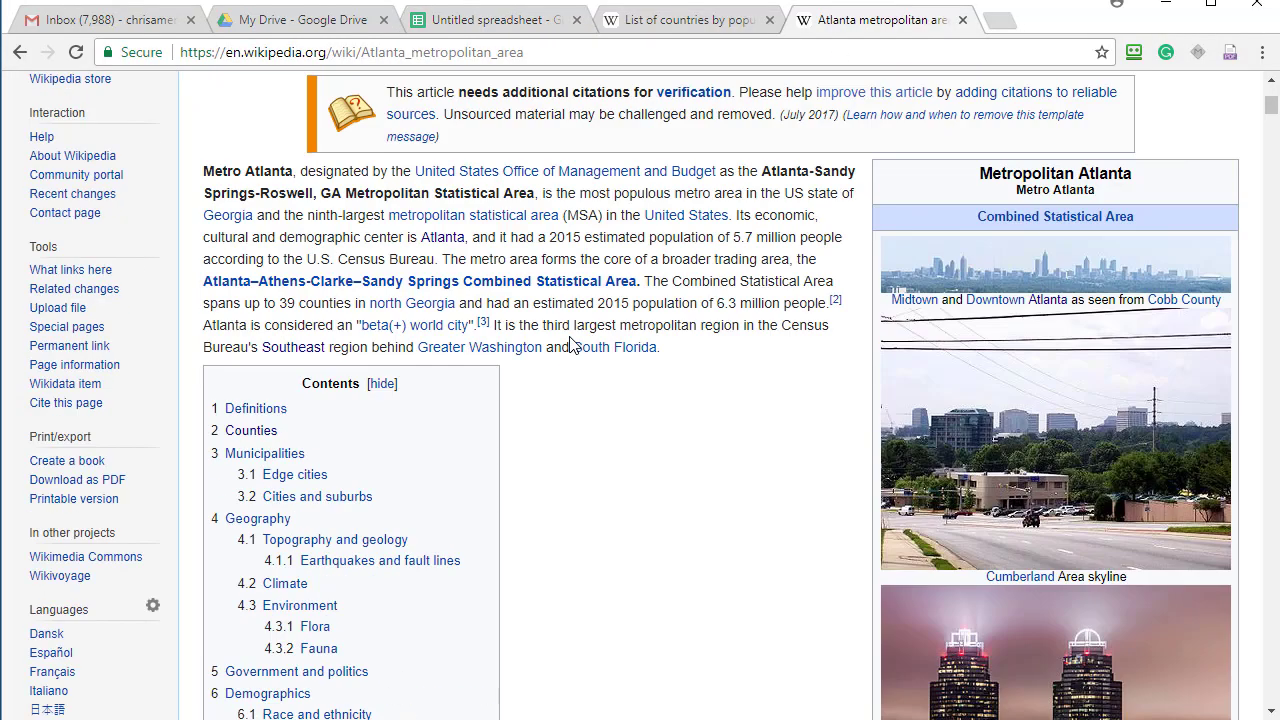
{"action": "scroll", "scroll_direction": "up", "scroll_amount": 3}
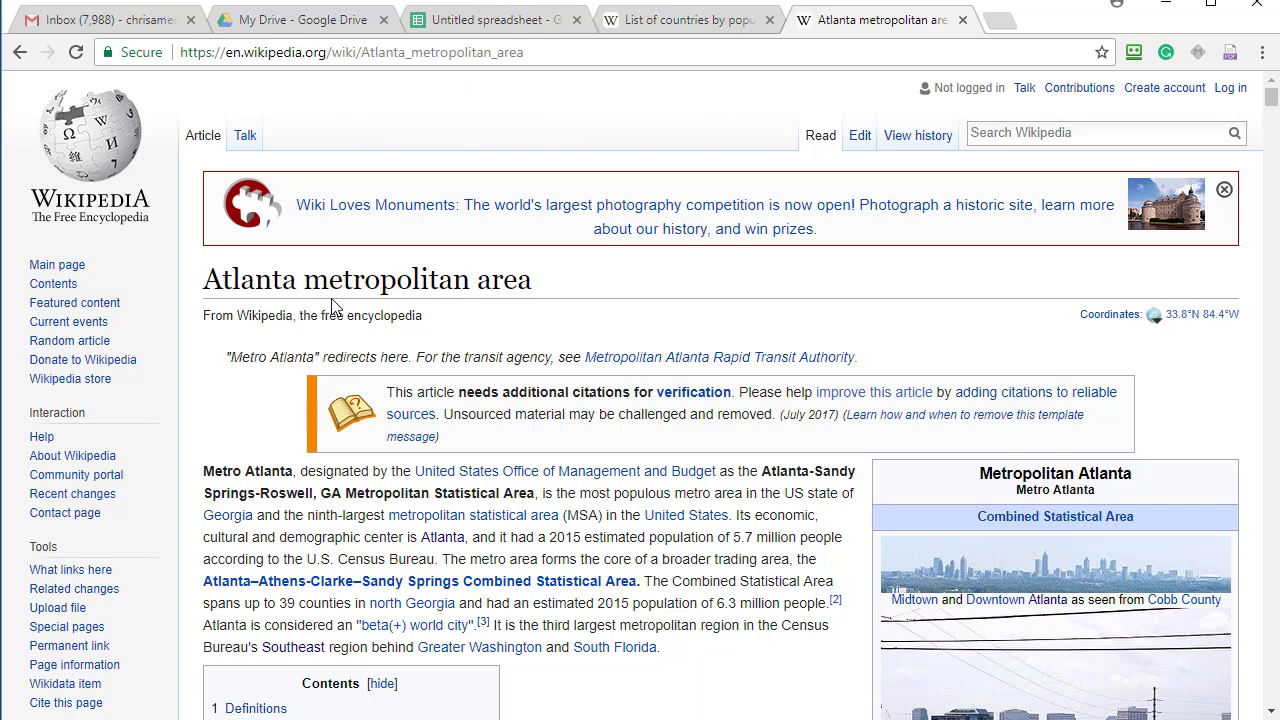
{"action": "scroll", "scroll_direction": "down", "scroll_amount": 3}
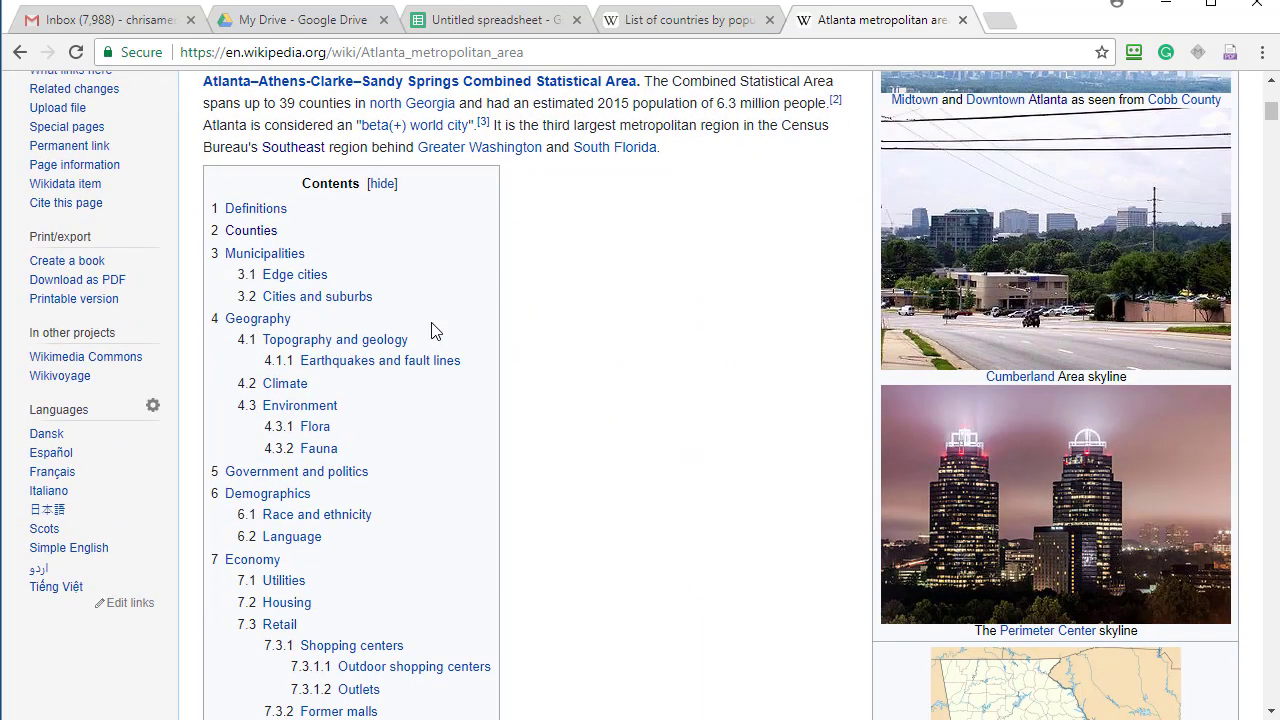
{"action": "scroll", "scroll_direction": "down", "scroll_amount": 3}
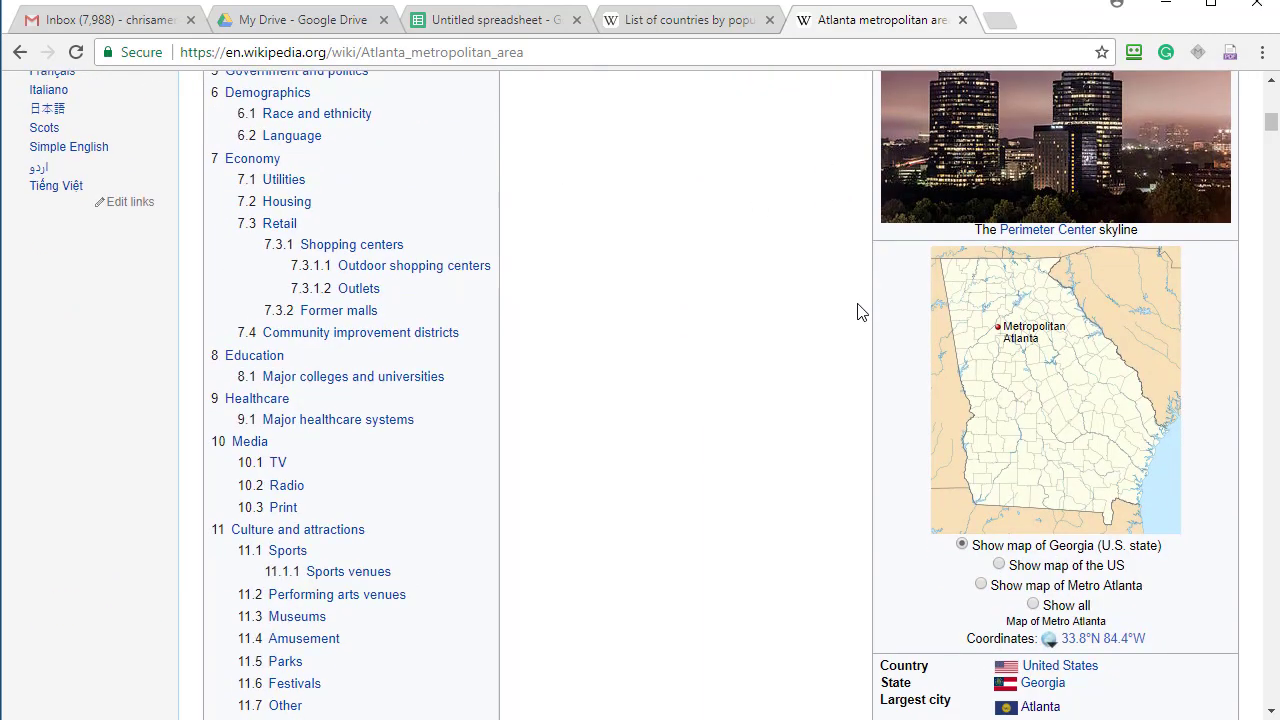
{"action": "scroll", "scroll_direction": "down", "scroll_amount": 3}
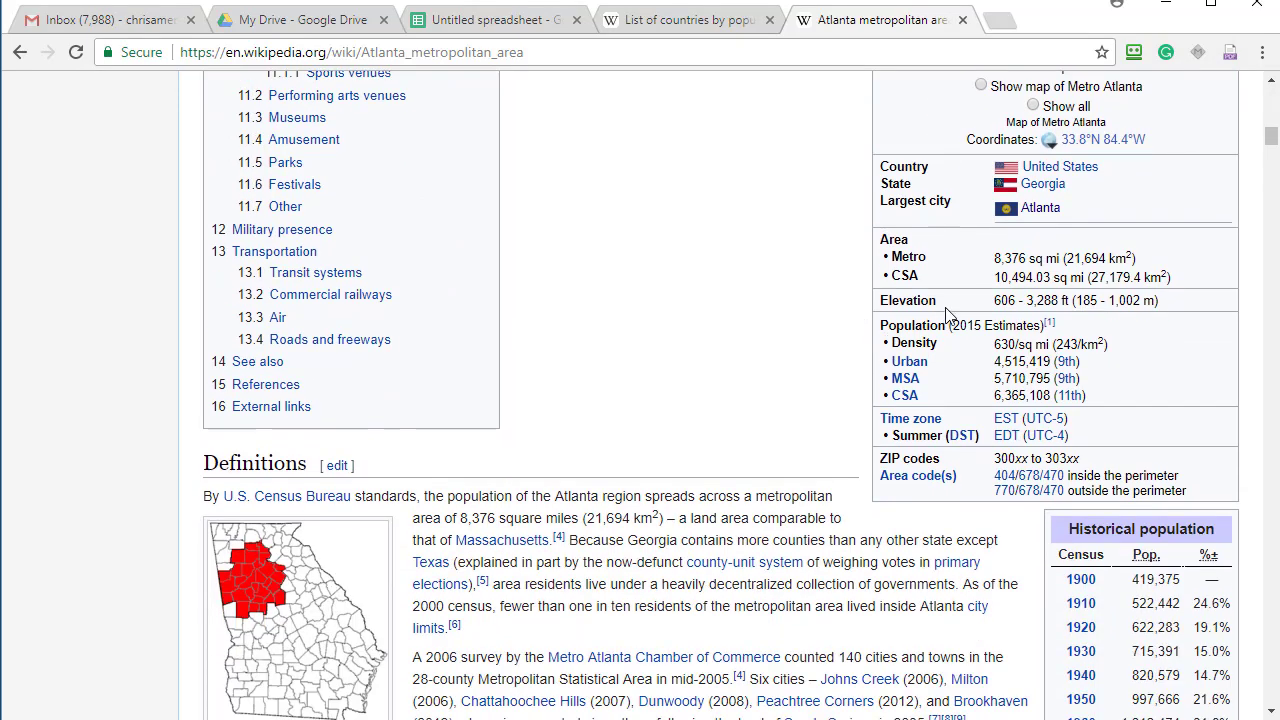
{"action": "scroll", "scroll_direction": "down", "scroll_amount": 3}
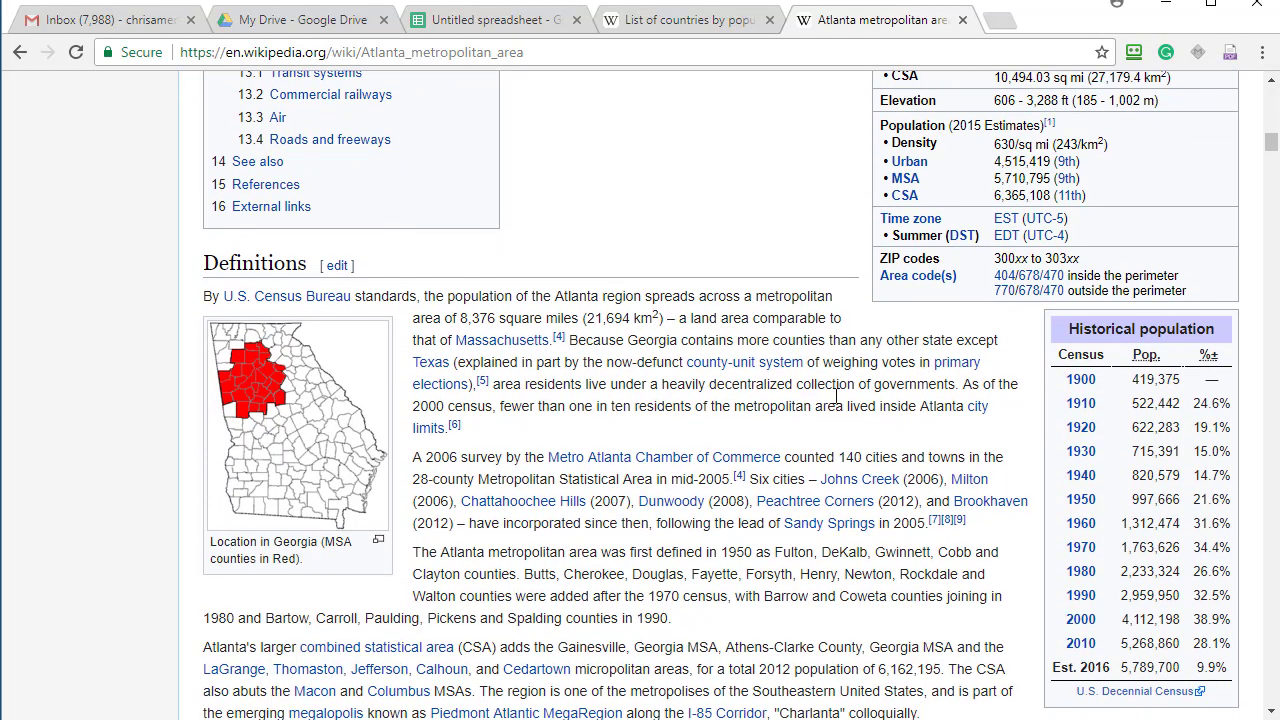
{"action": "mouse_move", "coordinate": [1110, 420]}
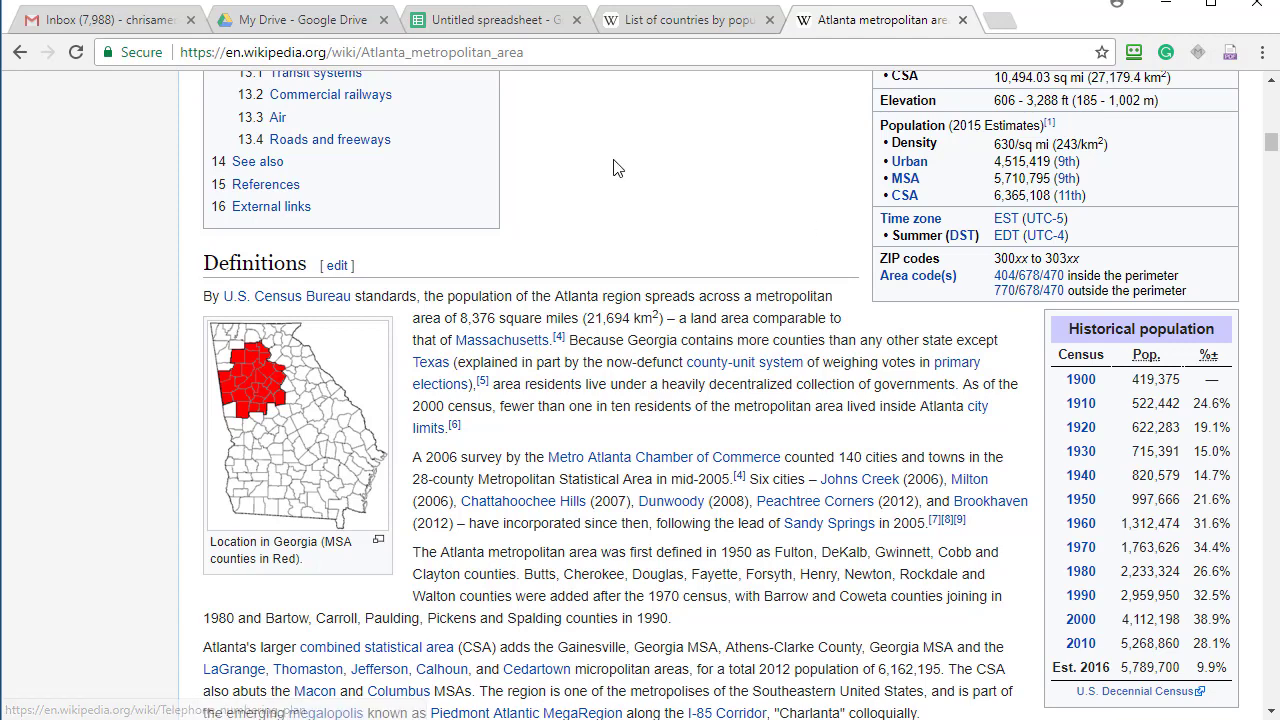
{"action": "right_click", "coordinate": [360, 52]}
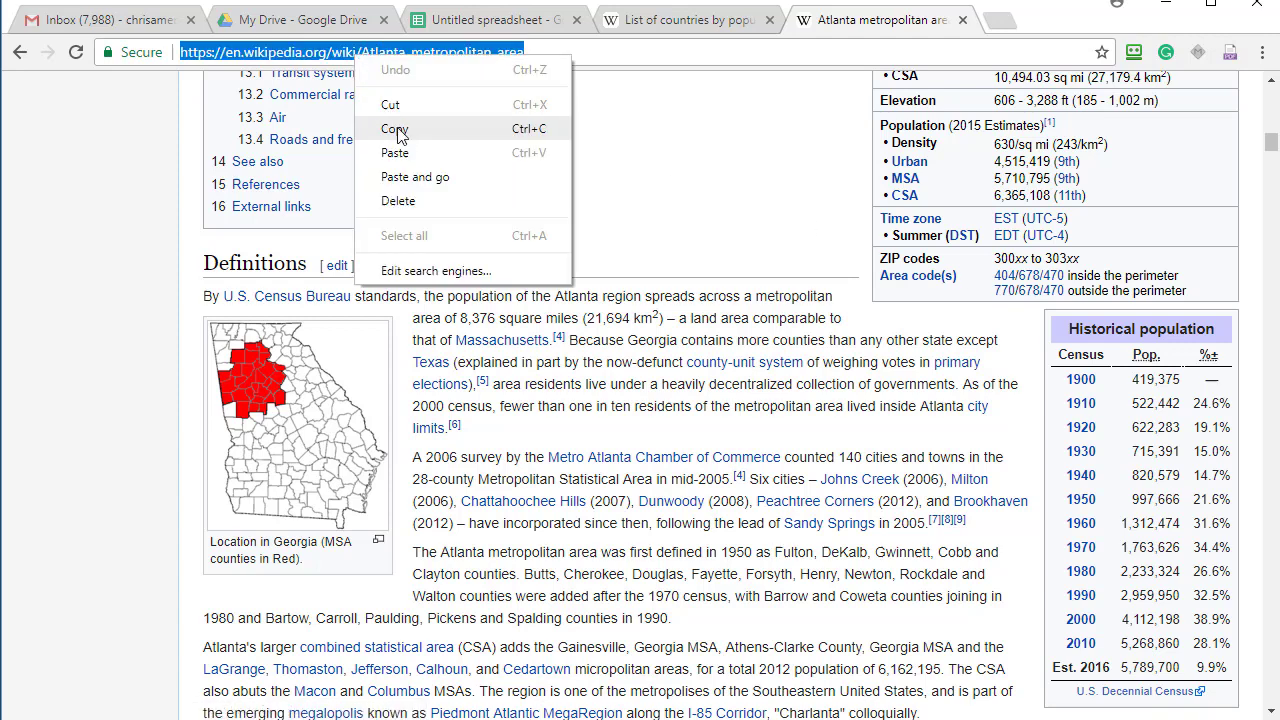
{"action": "left_click", "coordinate": [490, 19]}
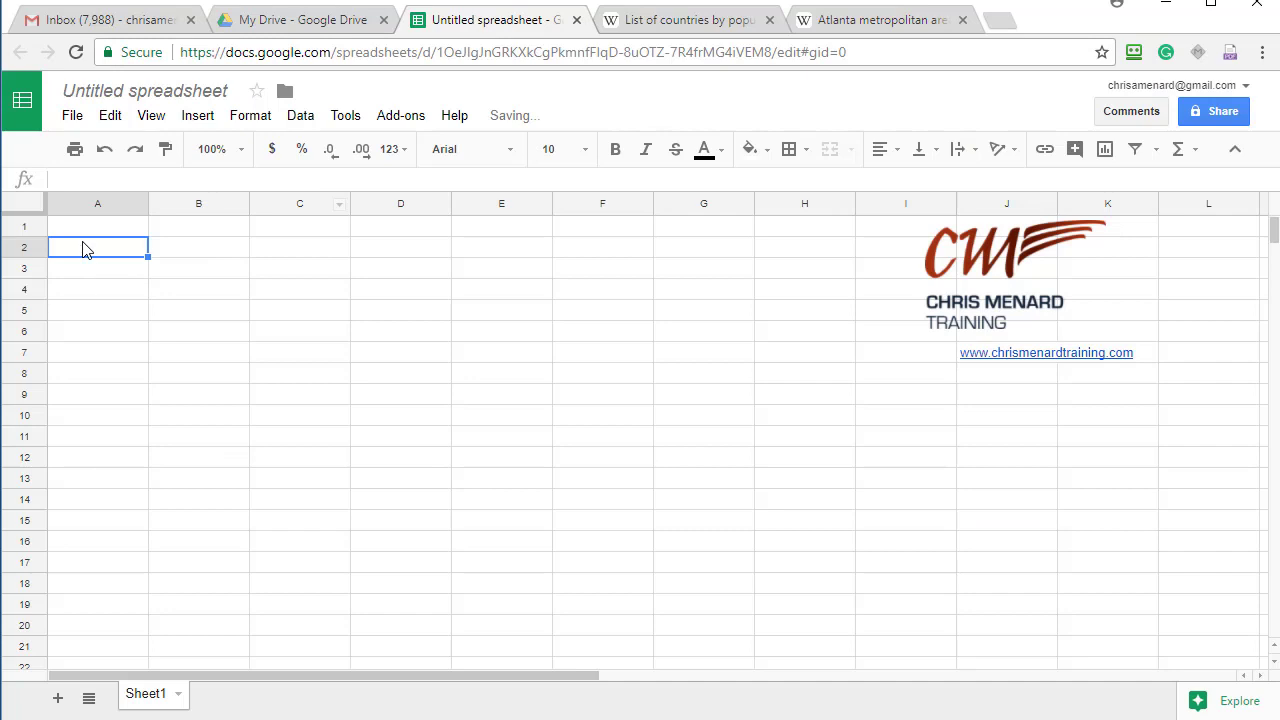
{"action": "type", "text": "="}
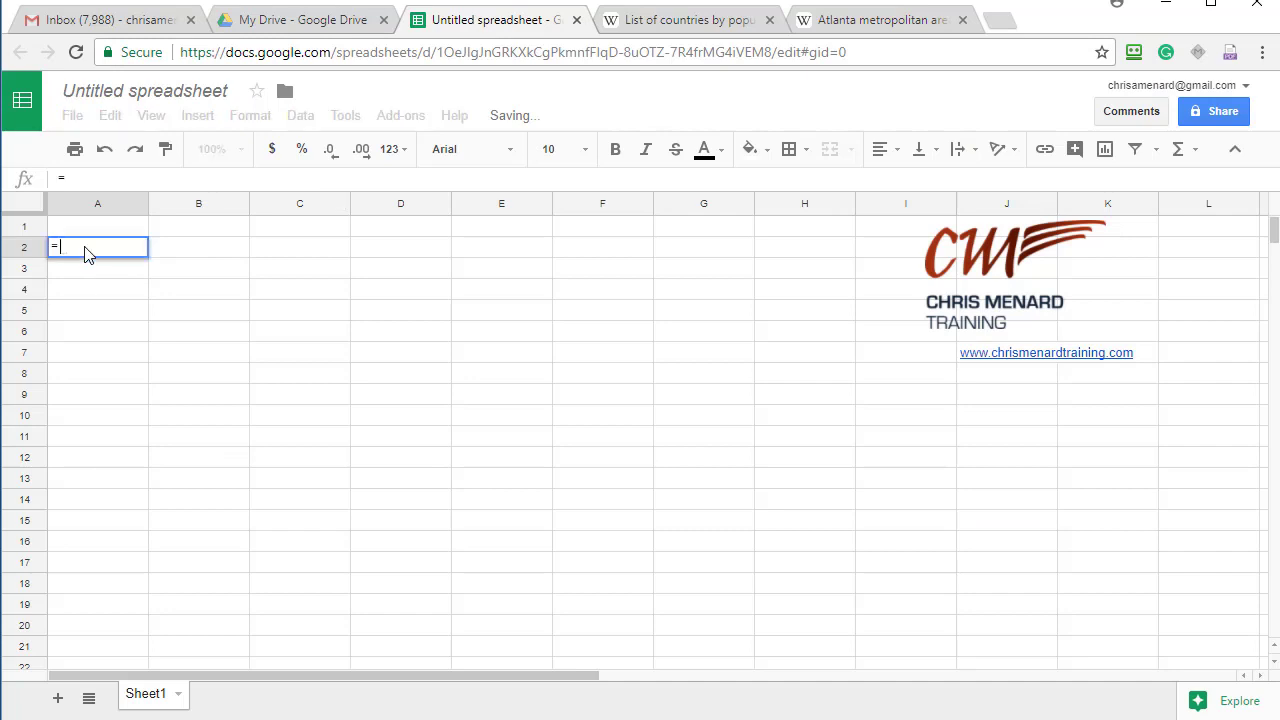
{"action": "type", "text": "importh"}
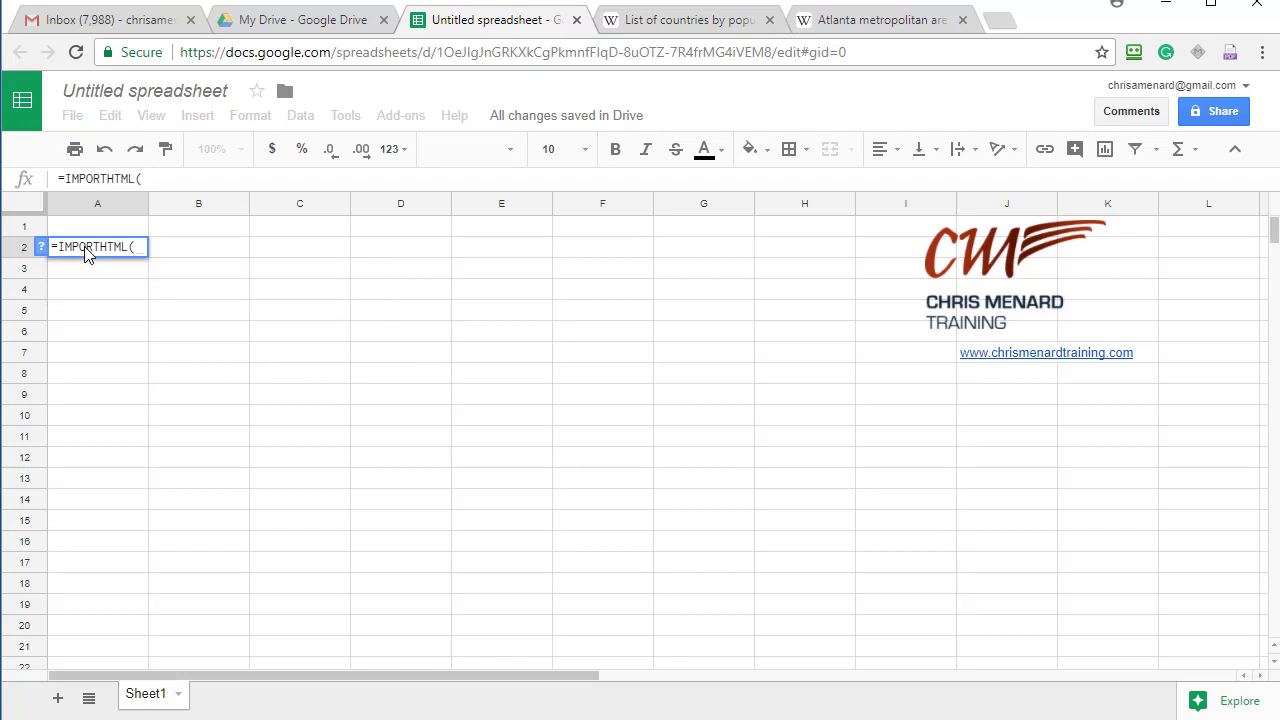
{"action": "type", "text": "\""}
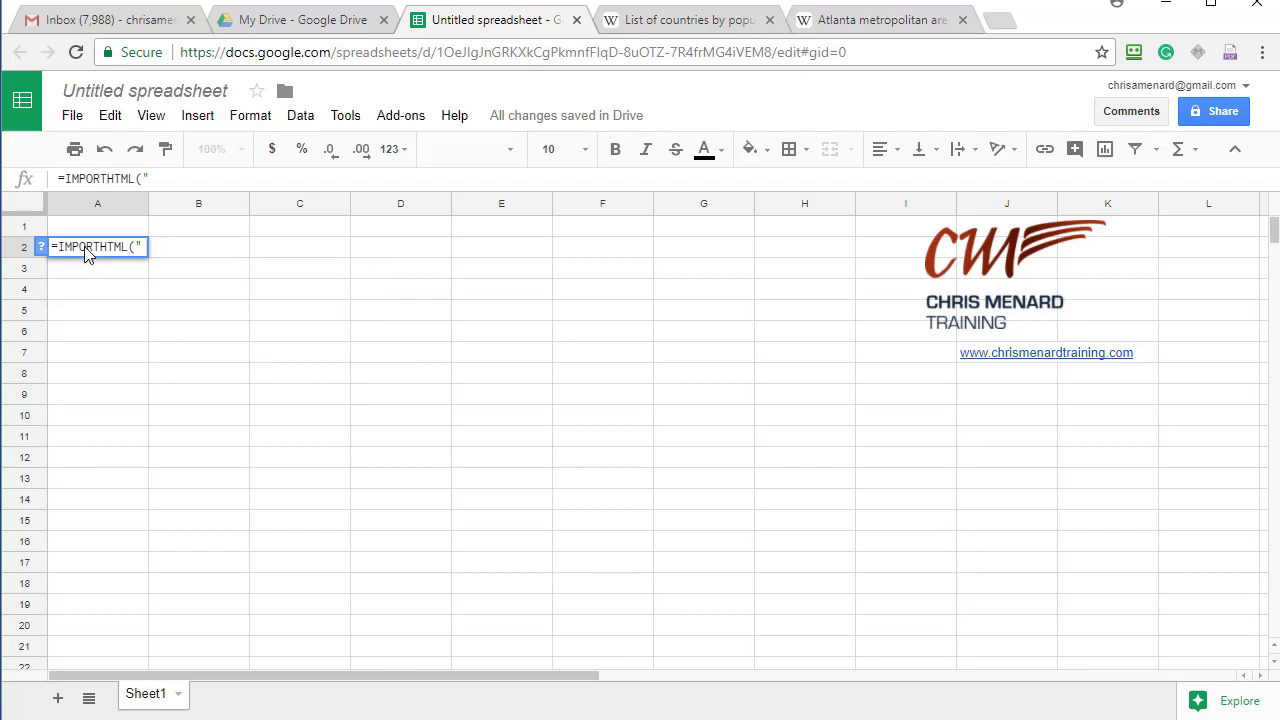
{"action": "type", "text": "https://en.wikipedia.org/wiki/Atlanta_metropolitan_area"}
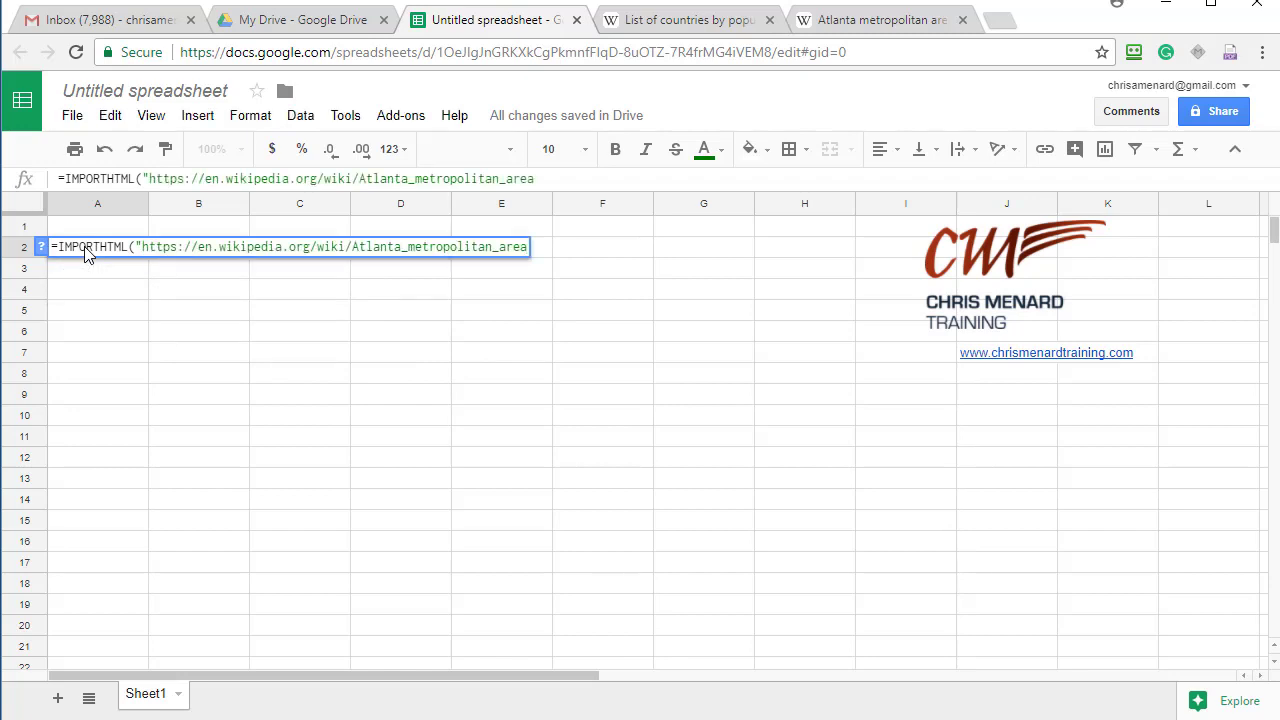
{"action": "type", "text": ","}
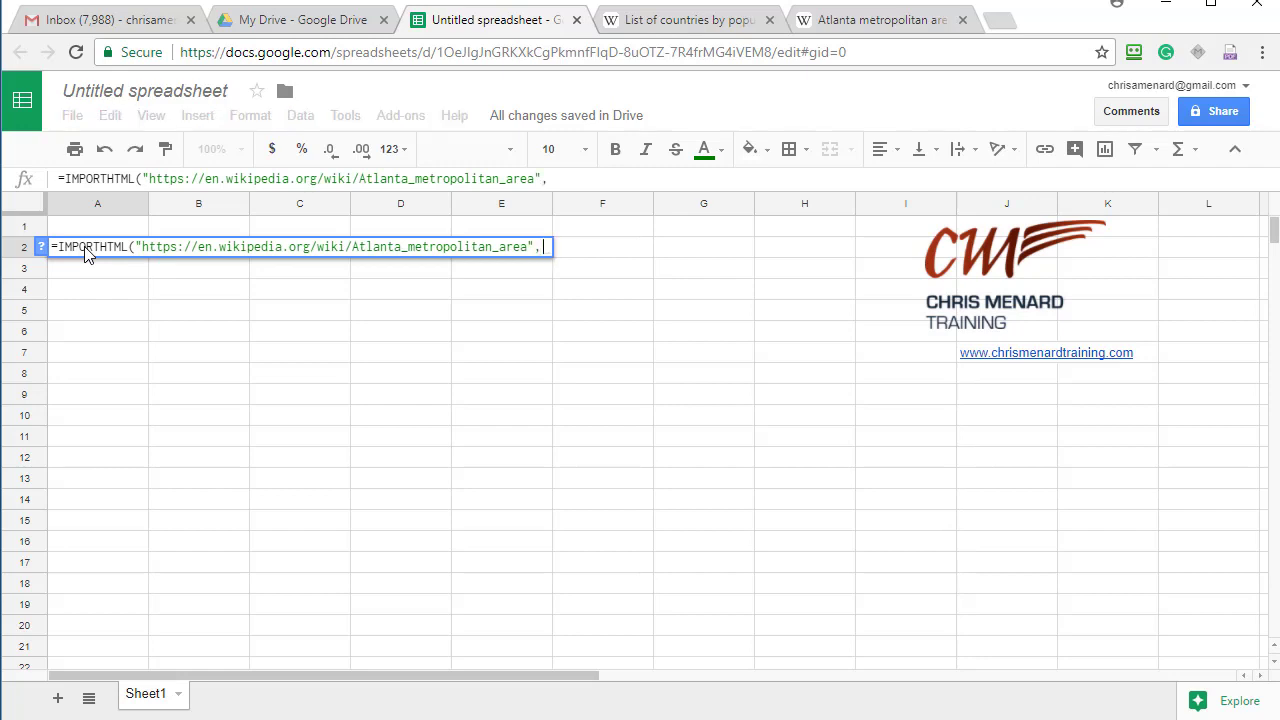
{"action": "type", "text": "\"tabl"}
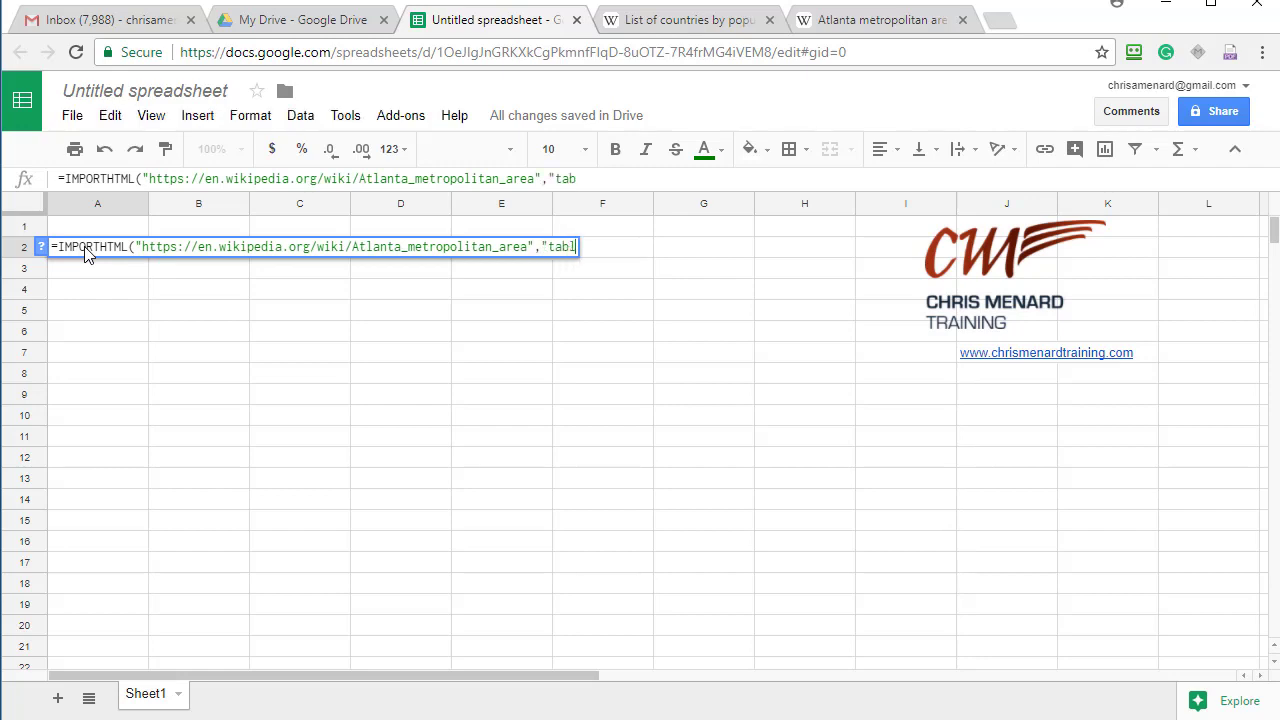
{"action": "type", "text": "le\","}
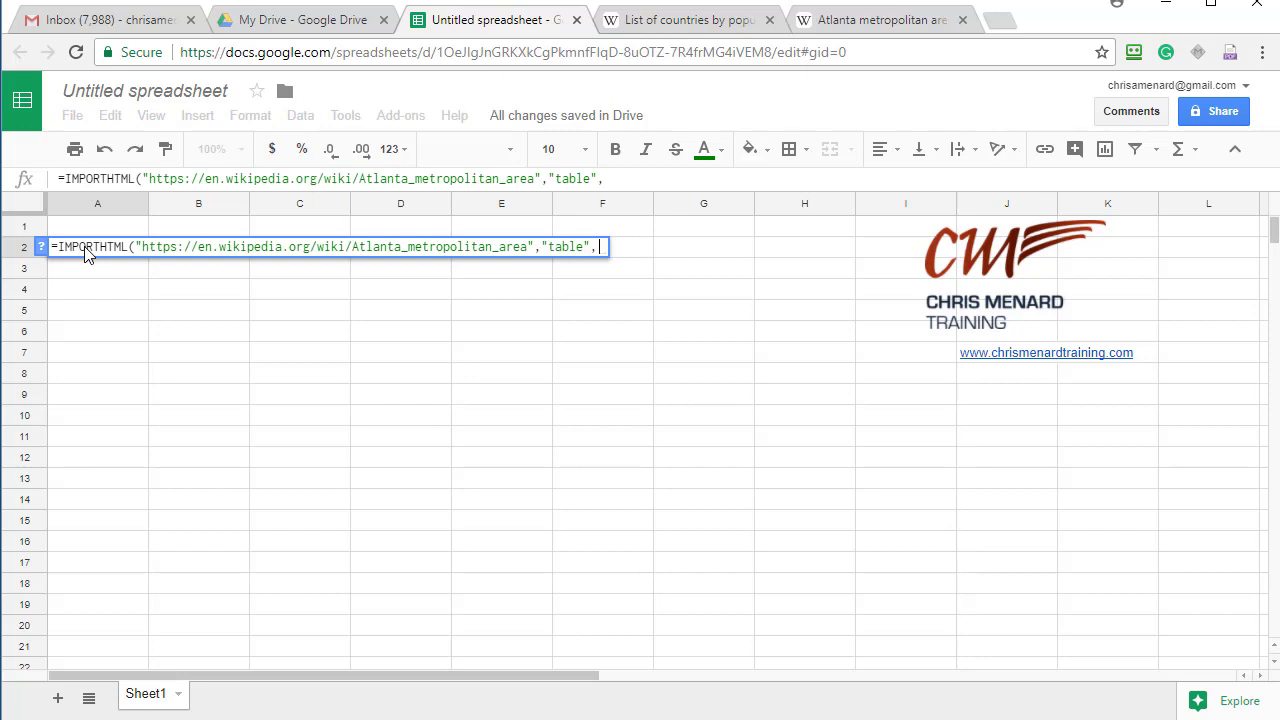
{"action": "key", "text": "Enter"}
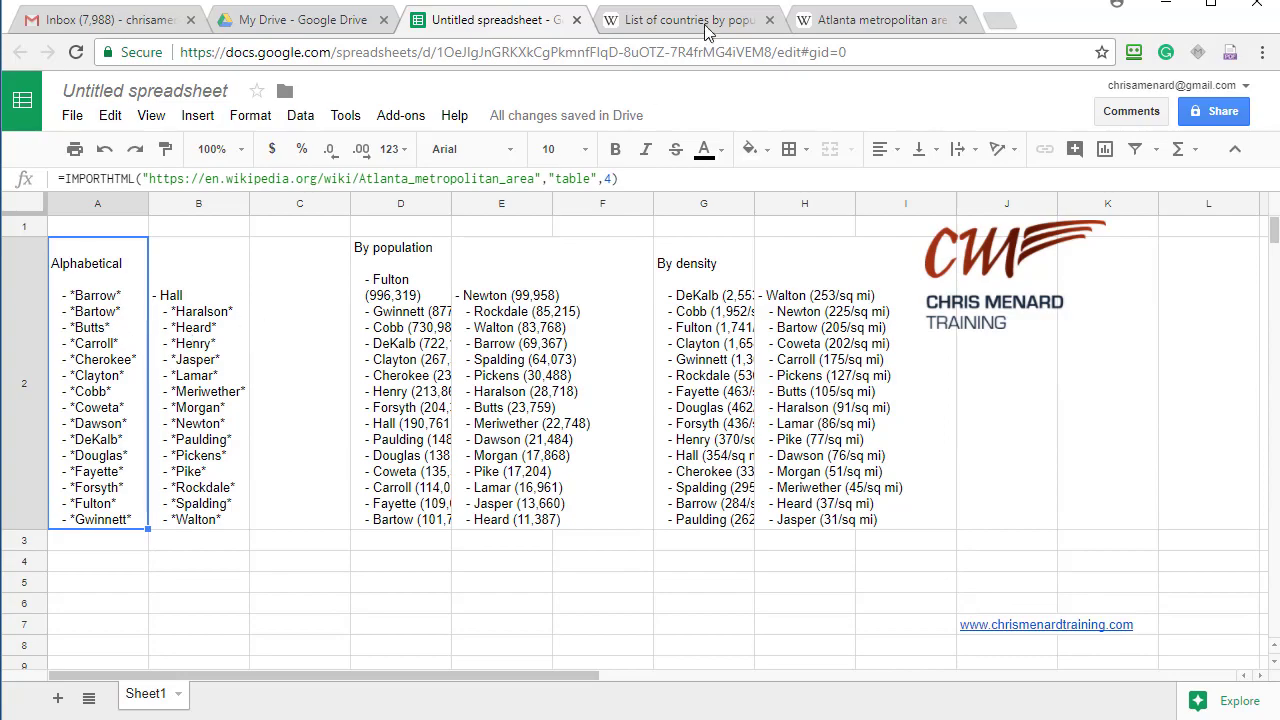
- Check the Atlanta article's tables, then return to edit the formula
{"action": "left_click", "coordinate": [885, 19]}
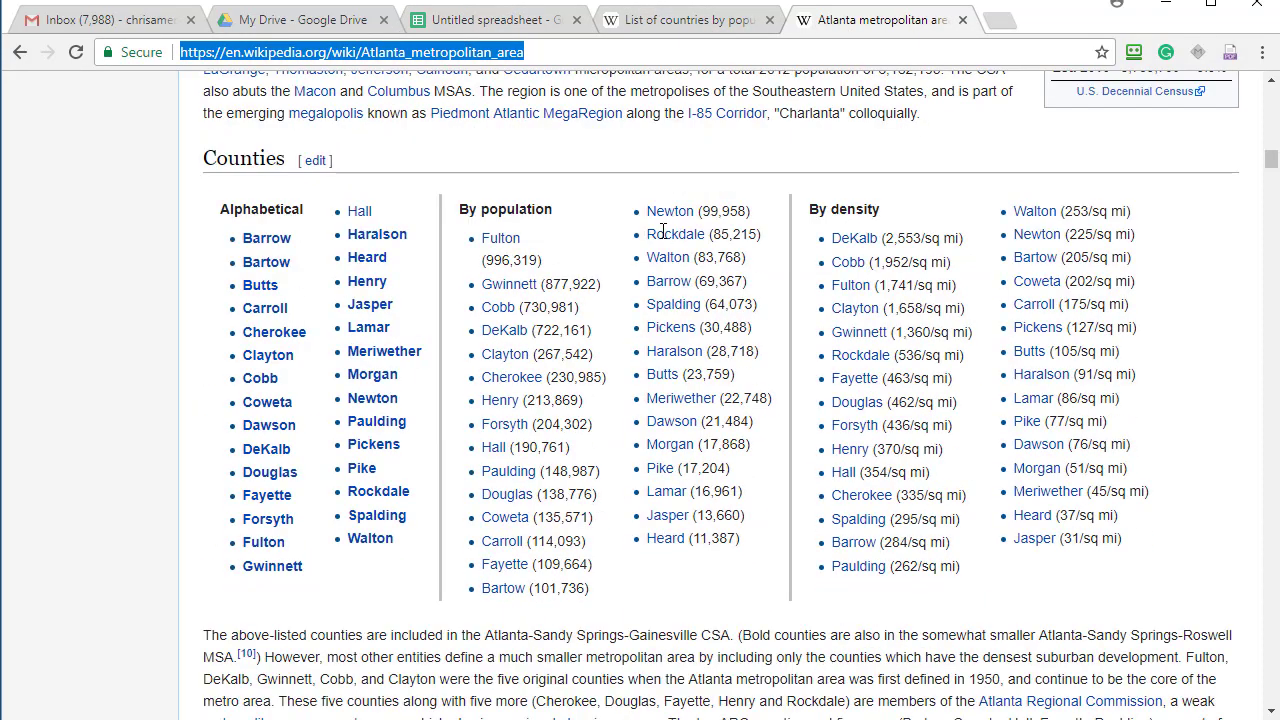
{"action": "scroll", "scroll_direction": "up", "scroll_amount": 3}
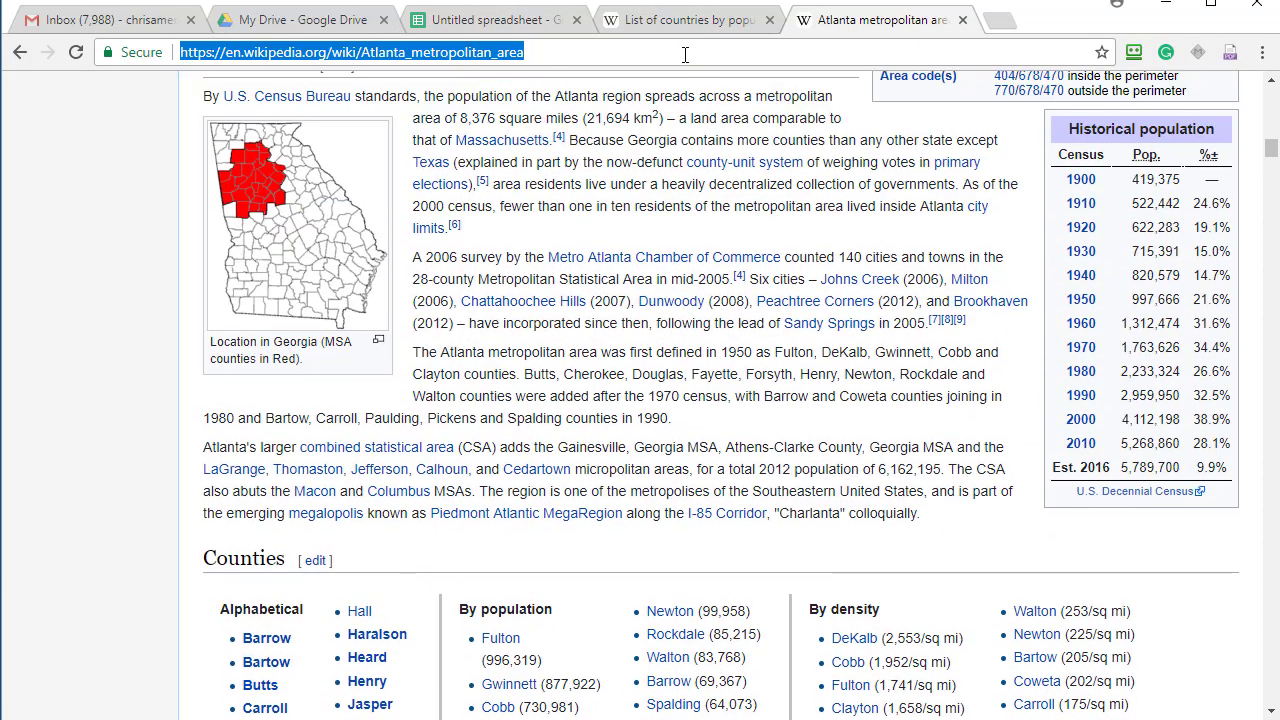
{"action": "left_click", "coordinate": [493, 19]}
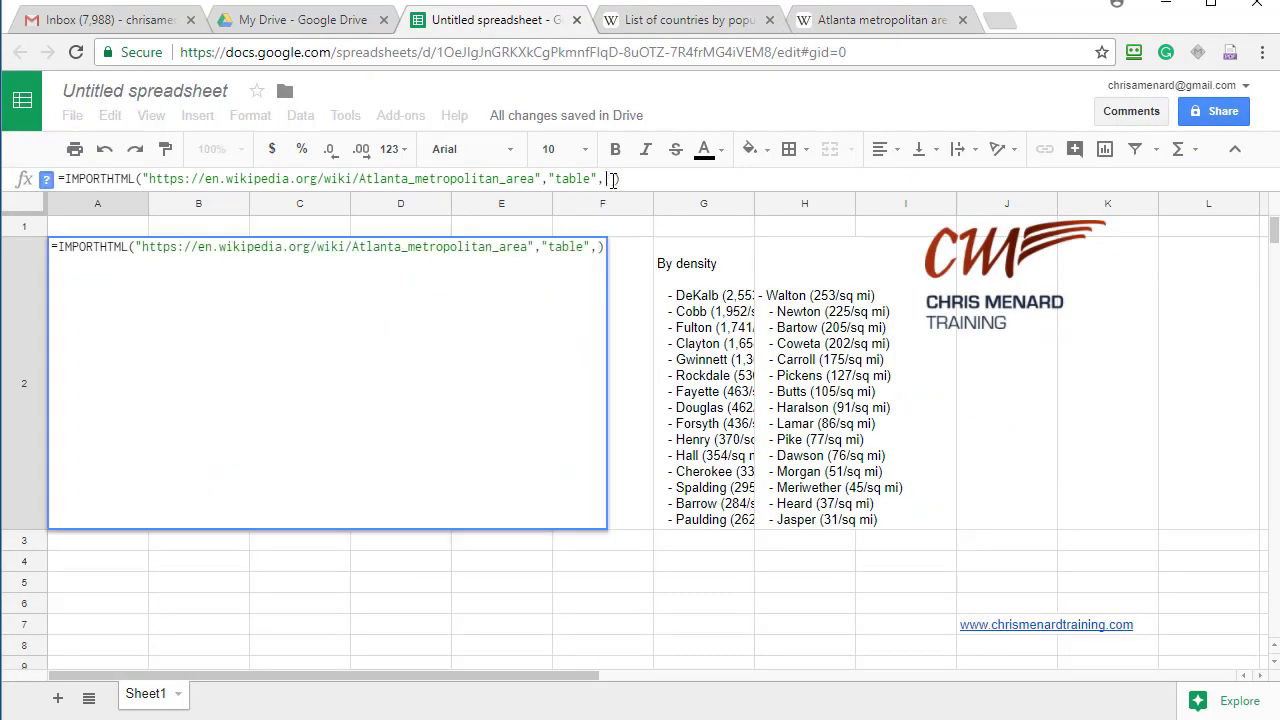
- Confirm the table 3 import and inspect the formula in A2
{"action": "key", "text": "Enter"}
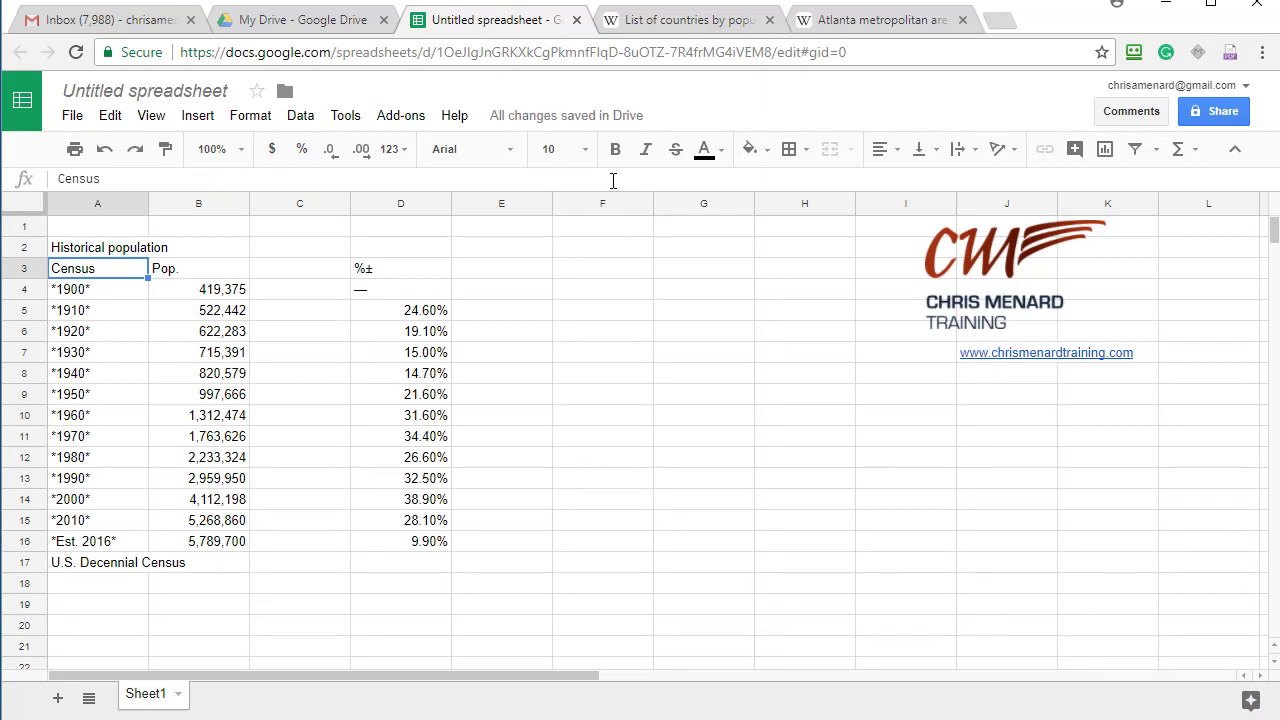
{"action": "mouse_move", "coordinate": [98, 300]}
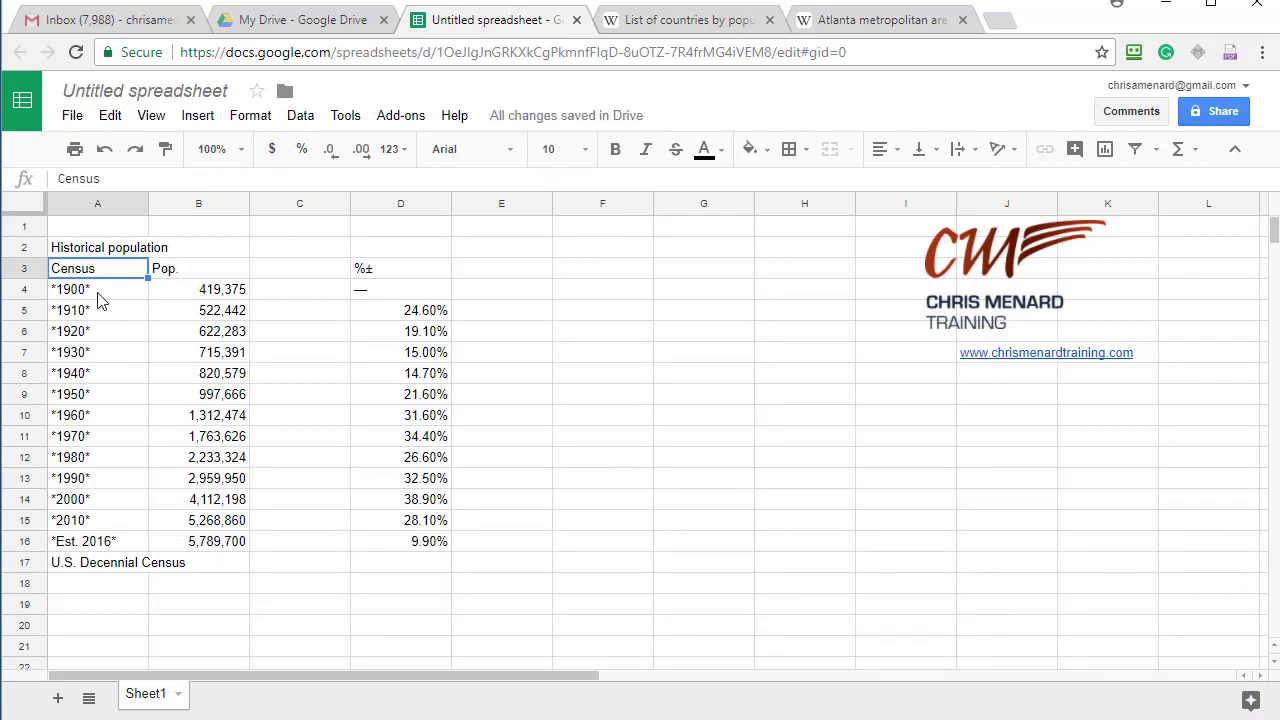
{"action": "mouse_move", "coordinate": [287, 338]}
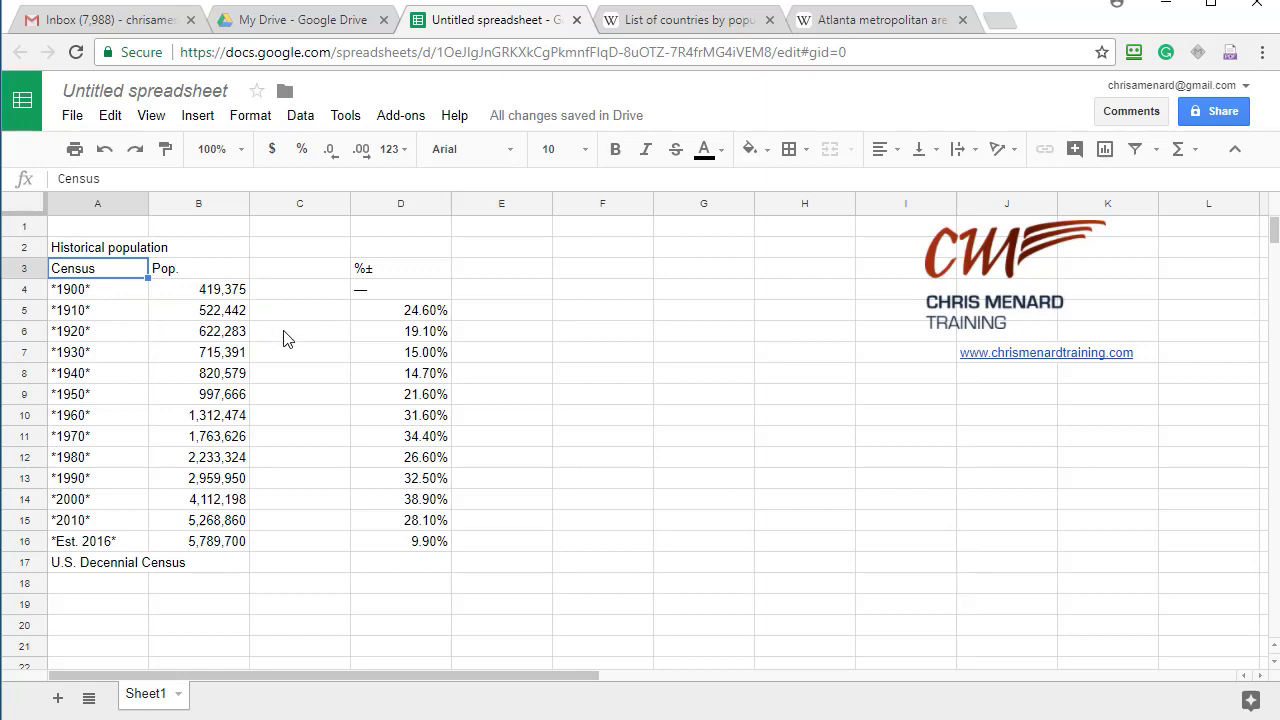
{"action": "mouse_move", "coordinate": [330, 363]}
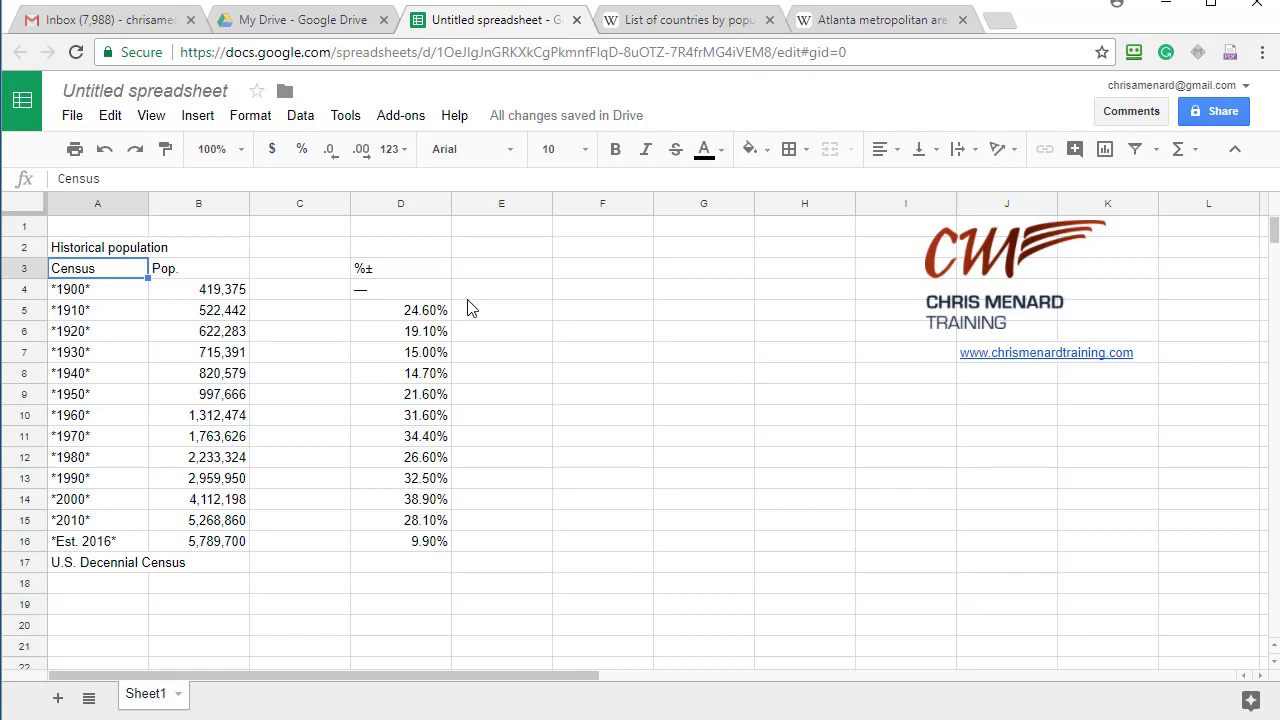
{"action": "mouse_move", "coordinate": [127, 259]}
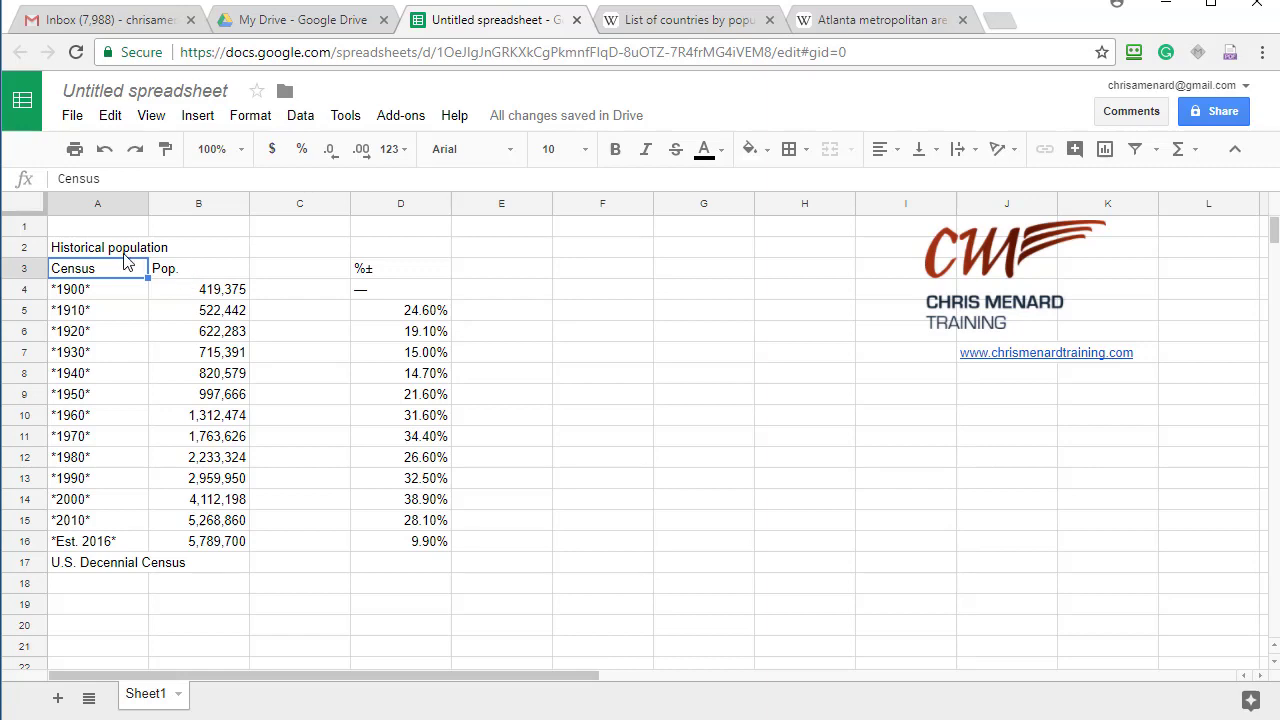
{"action": "left_click", "coordinate": [97, 247]}
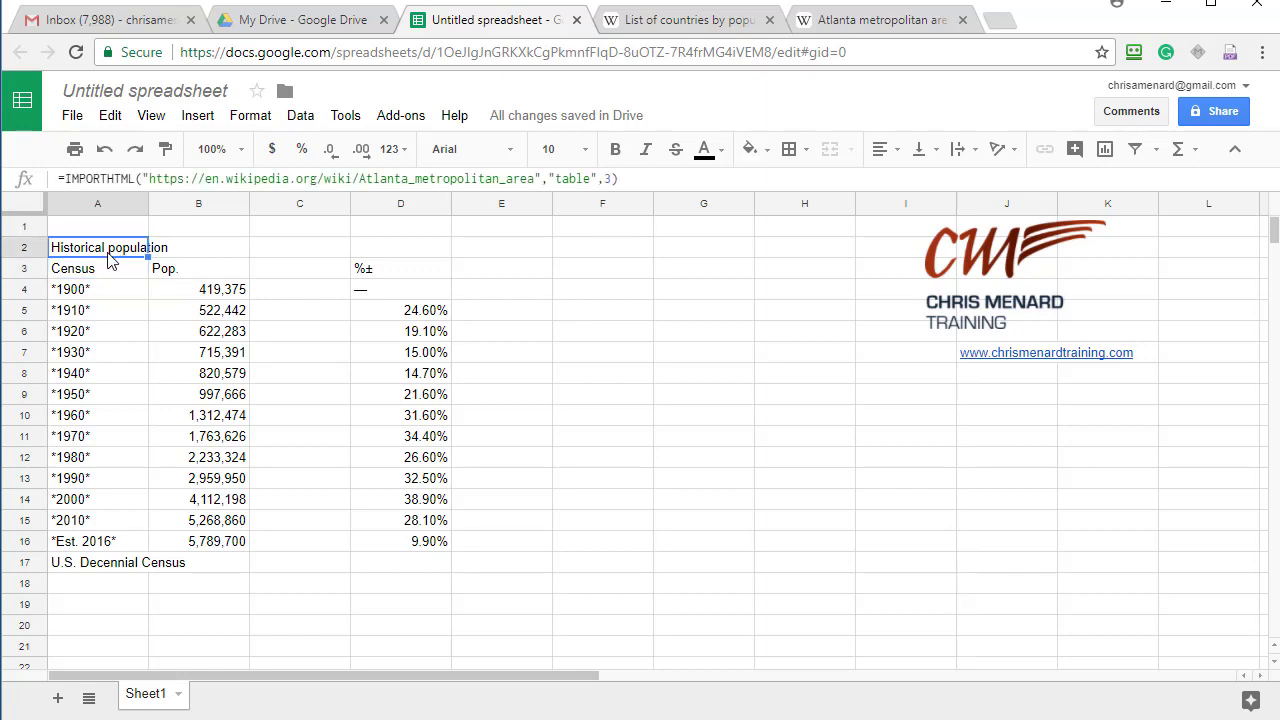
{"action": "mouse_move", "coordinate": [90, 189]}
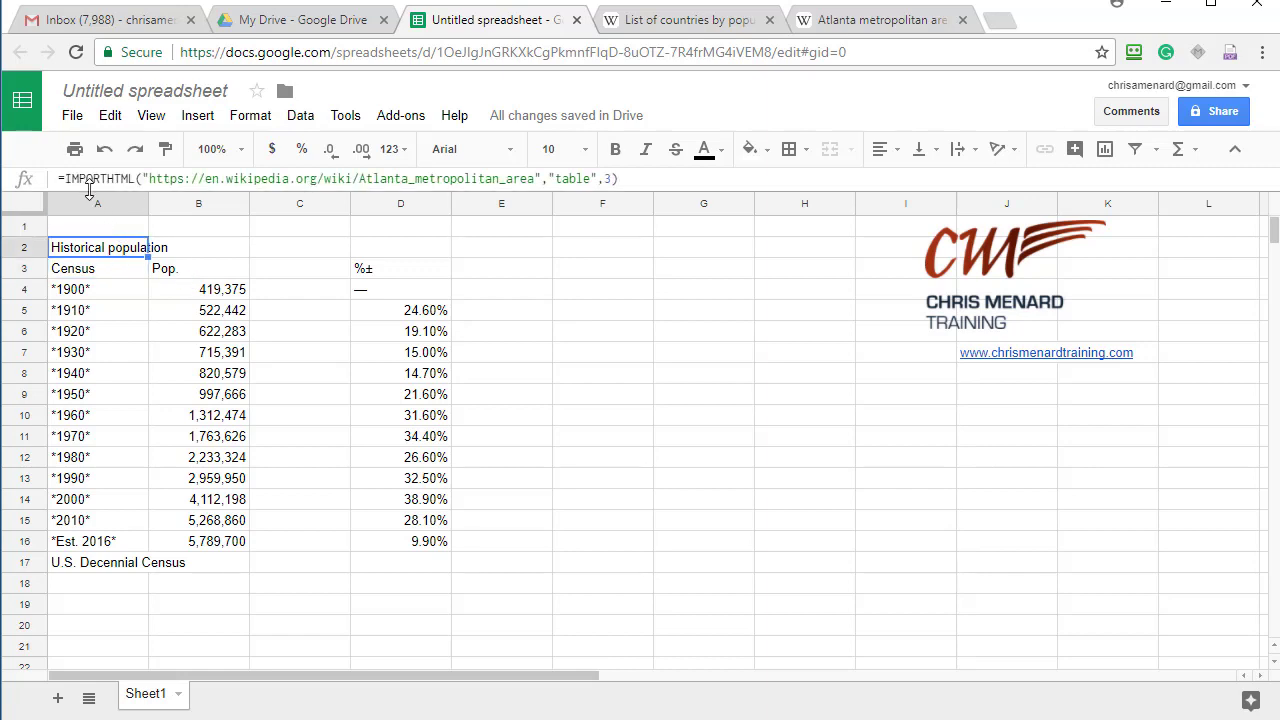